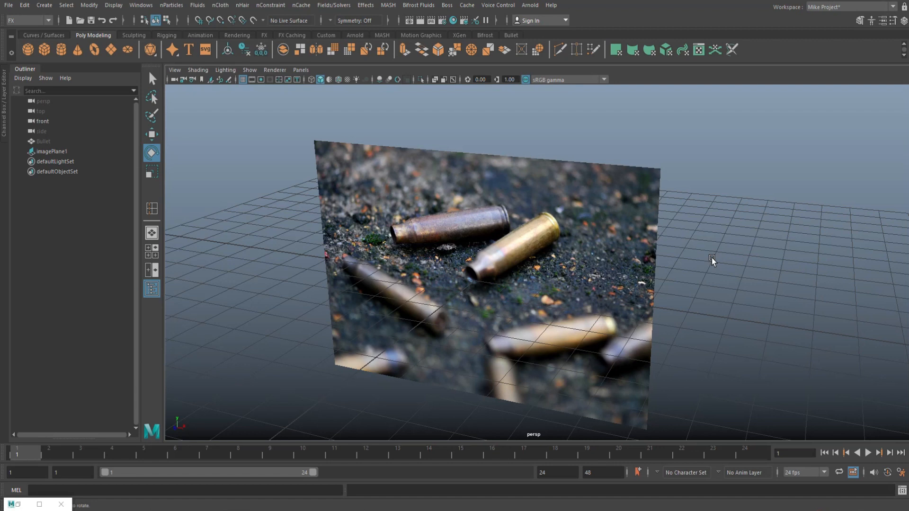
pyautogui.moveTo(674, 173)
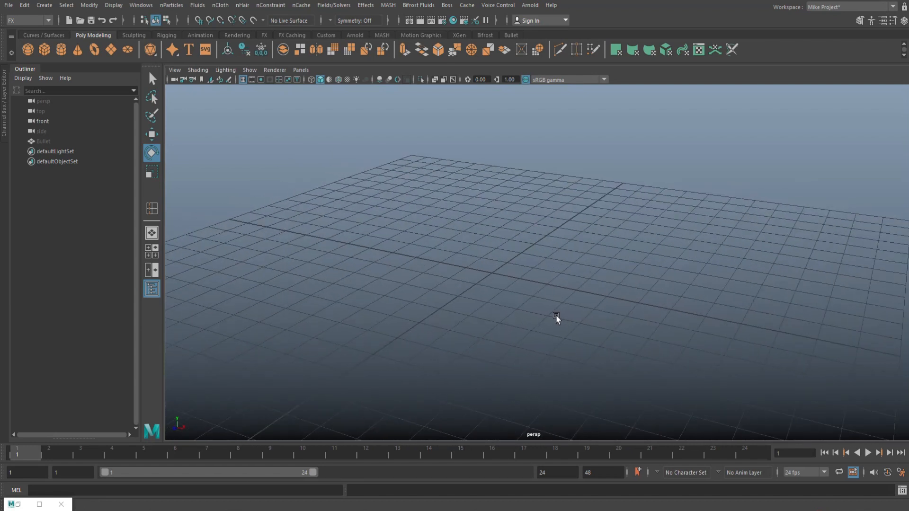
# Show all hidden objects, then zoom and orbit to inspect the Bullet casing mesh
pyautogui.click(114, 4)
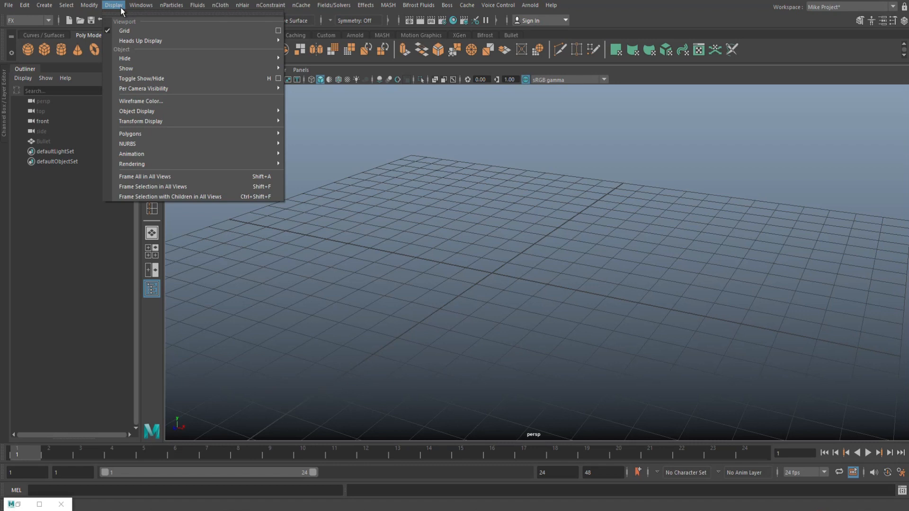
pyautogui.moveTo(126, 69)
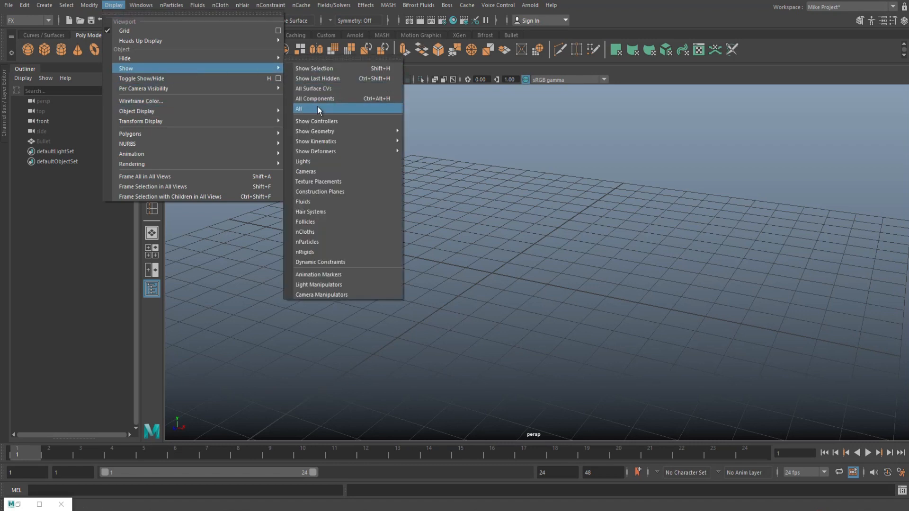
pyautogui.click(299, 109)
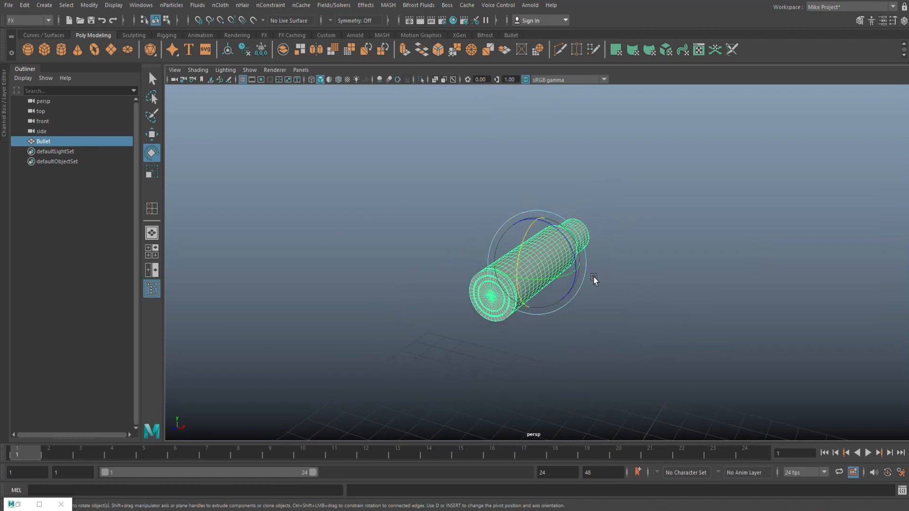
pyautogui.click(359, 333)
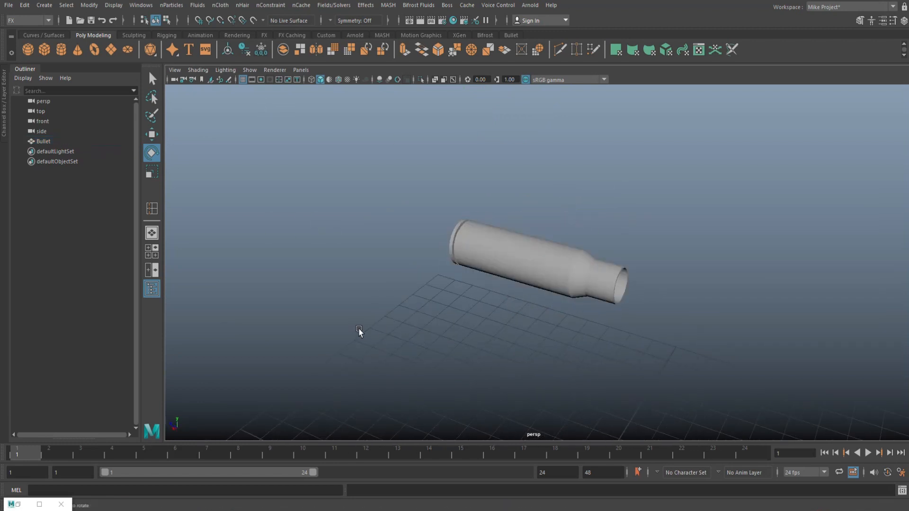
pyautogui.moveTo(359, 333); pyautogui.dragTo(456, 371)
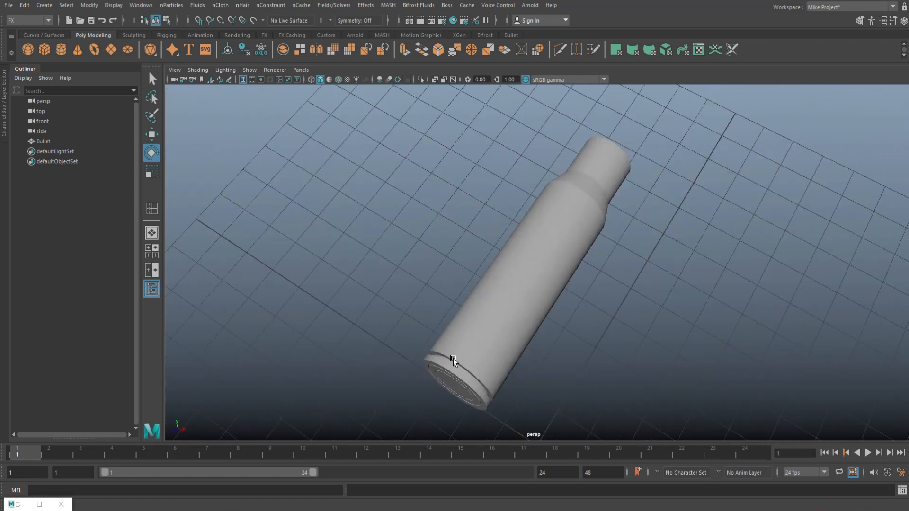
pyautogui.moveTo(453, 359); pyautogui.dragTo(391, 325)
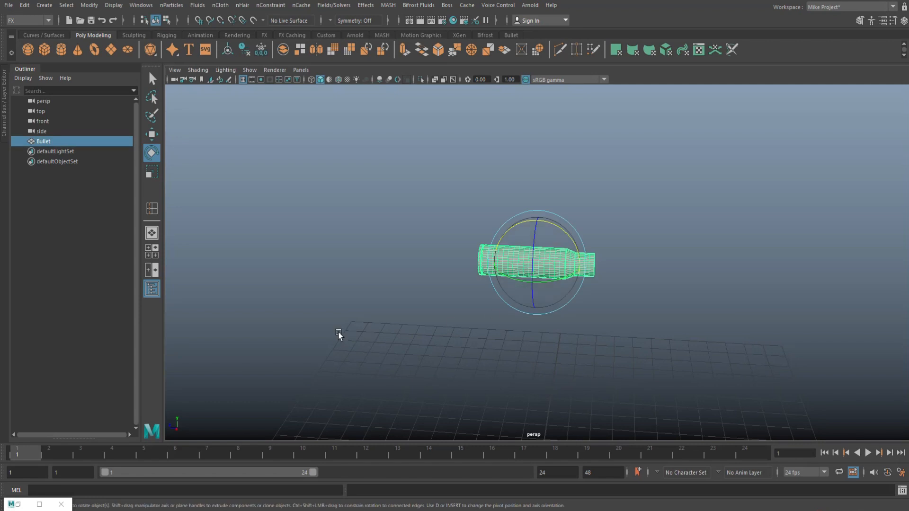
pyautogui.moveTo(347, 333)
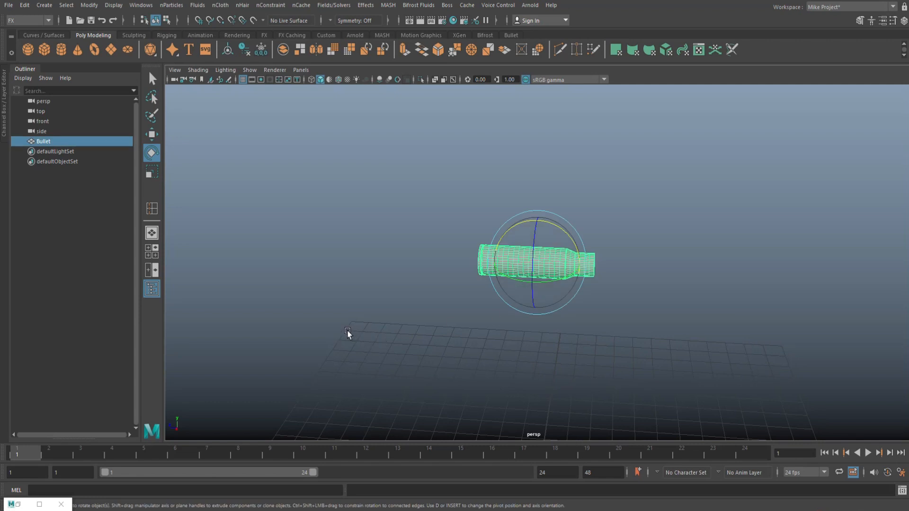
pyautogui.moveTo(348, 333); pyautogui.dragTo(416, 393)
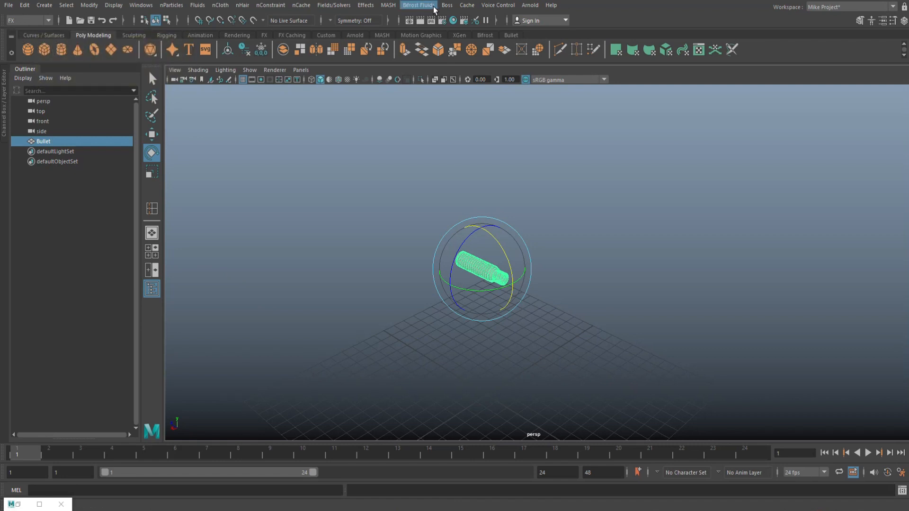
# Create a MASH network from the Bullet casing, producing a row of ten instances
pyautogui.click(387, 6)
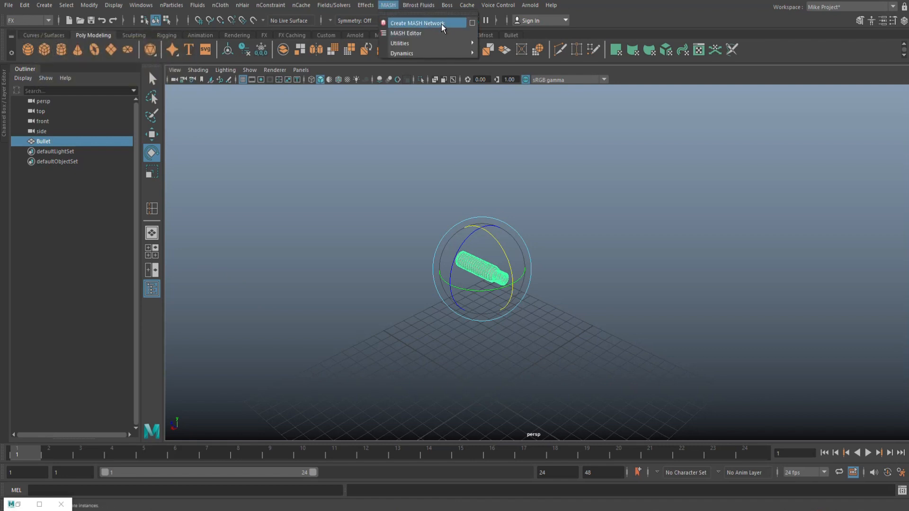
pyautogui.click(416, 23)
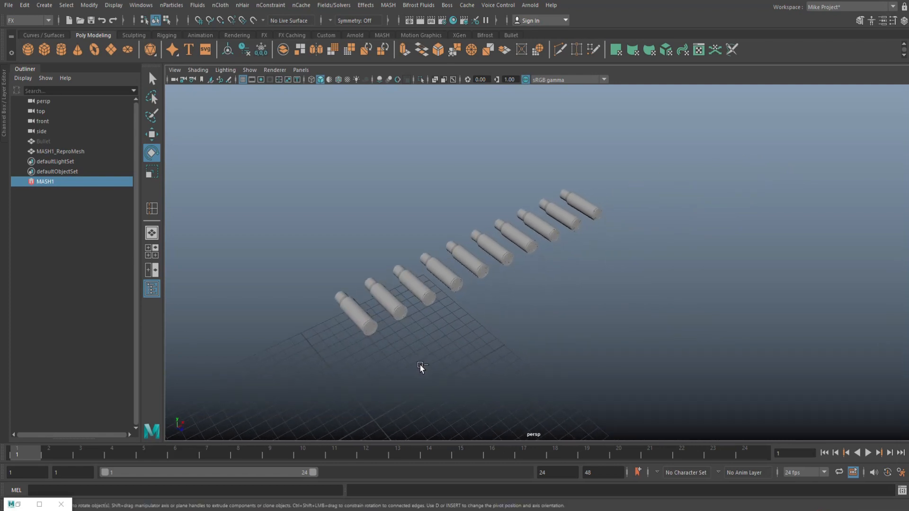
pyautogui.moveTo(614, 288)
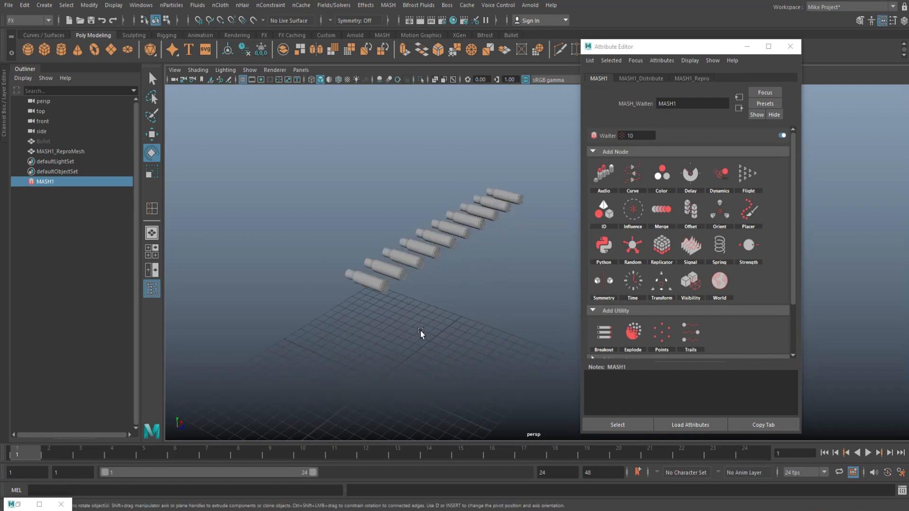
pyautogui.moveTo(369, 330)
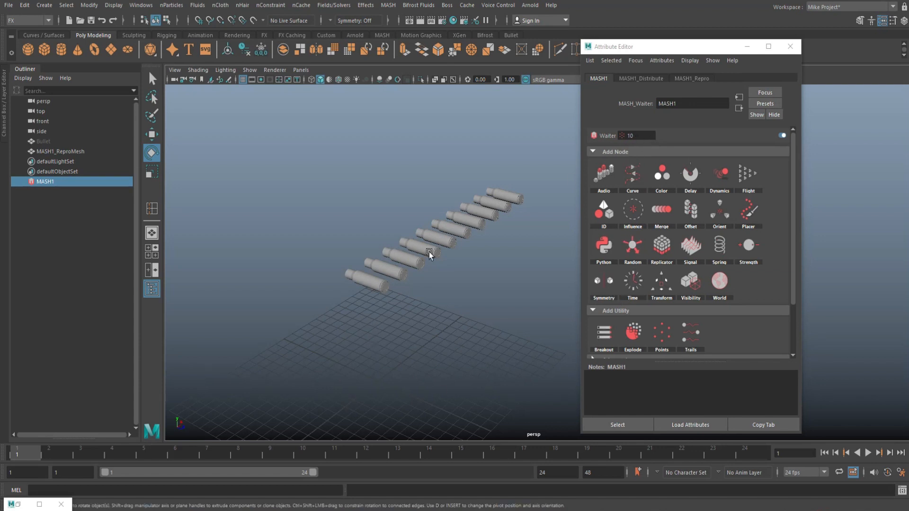
# Set Number of Points to 50 in the MASH1_Distribute settings
pyautogui.click(640, 78)
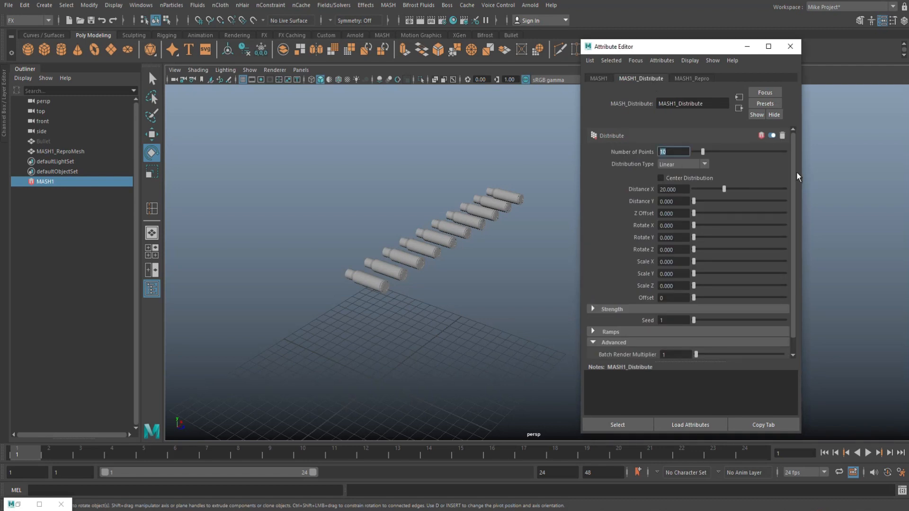
pyautogui.write('50')
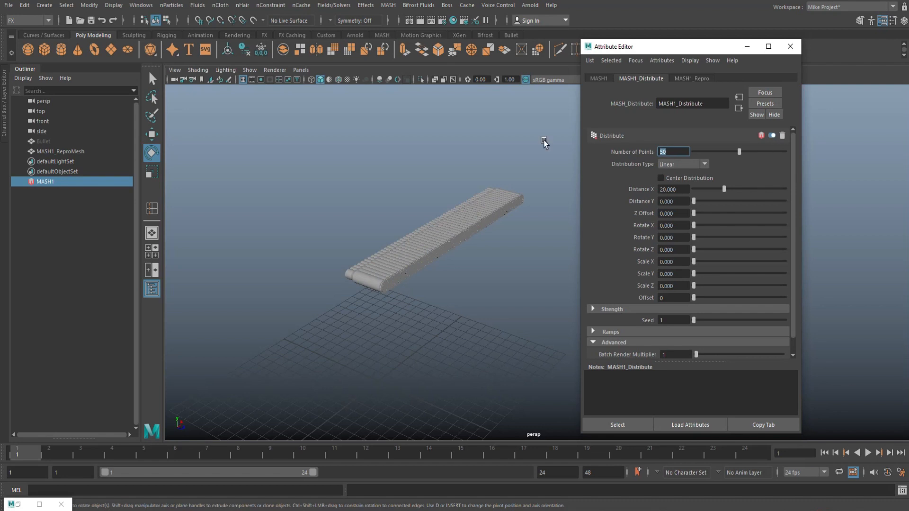
pyautogui.moveTo(427, 292)
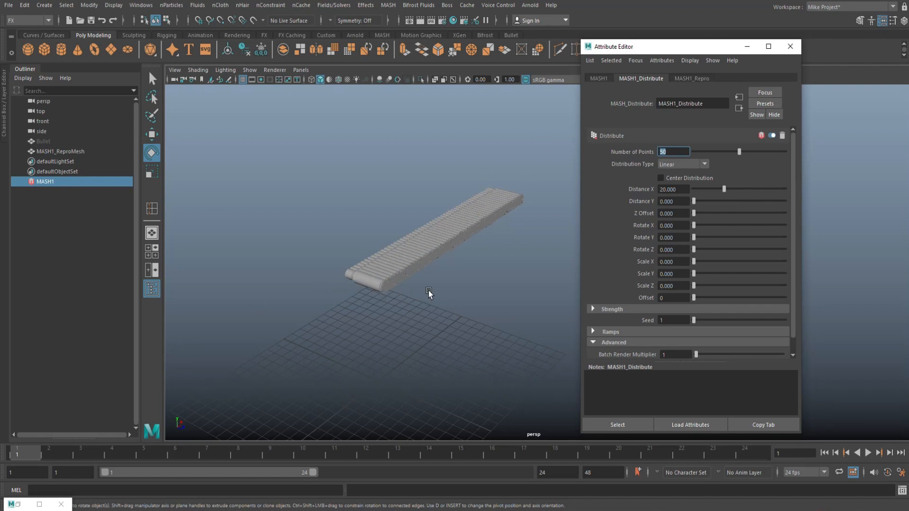
pyautogui.click(598, 79)
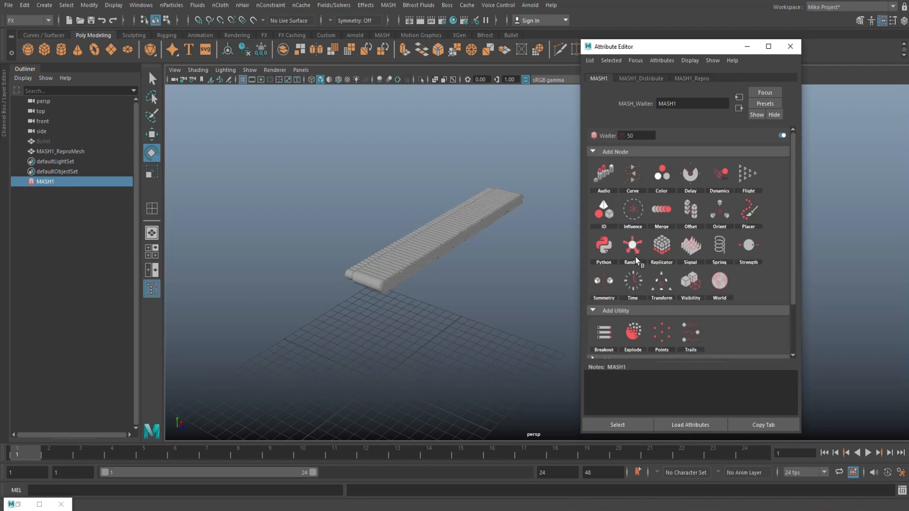
pyautogui.moveTo(631, 243)
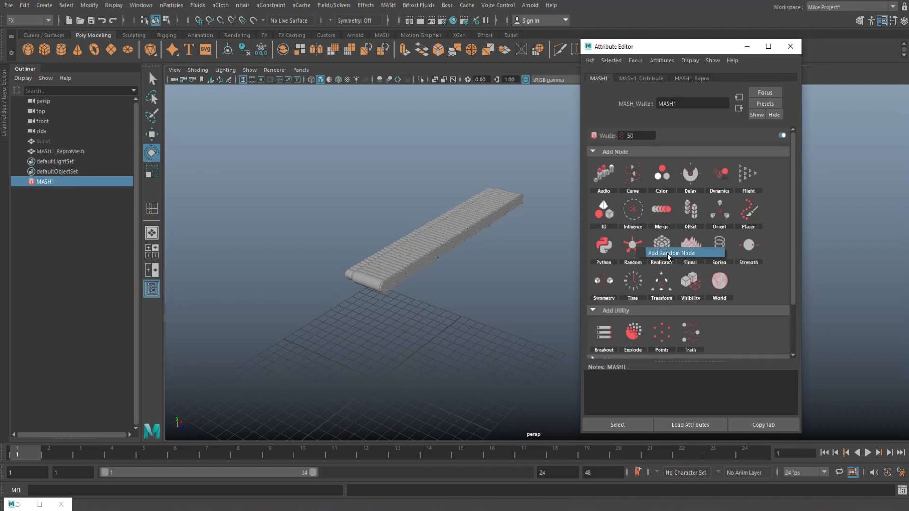
# Add a MASH Random node with Position X and Z at 10 and Y about 6.5
pyautogui.click(632, 242)
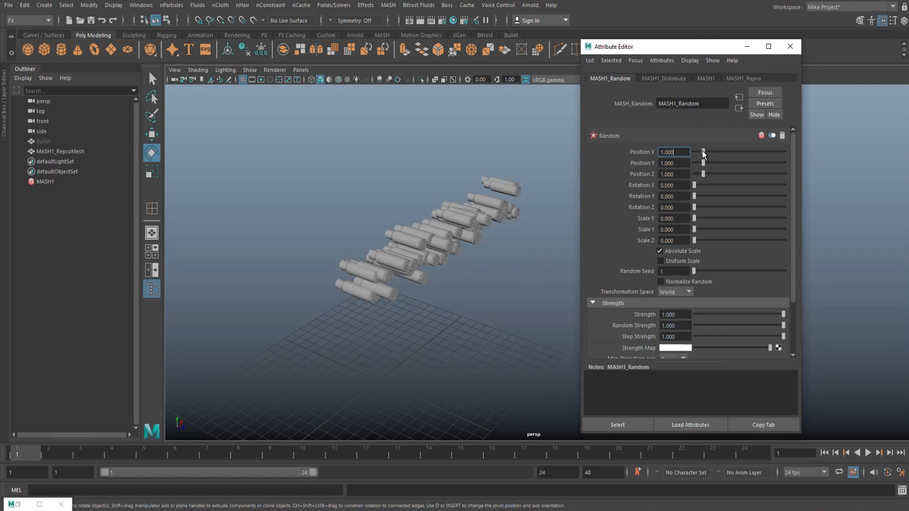
pyautogui.moveTo(703, 152); pyautogui.dragTo(737, 152)
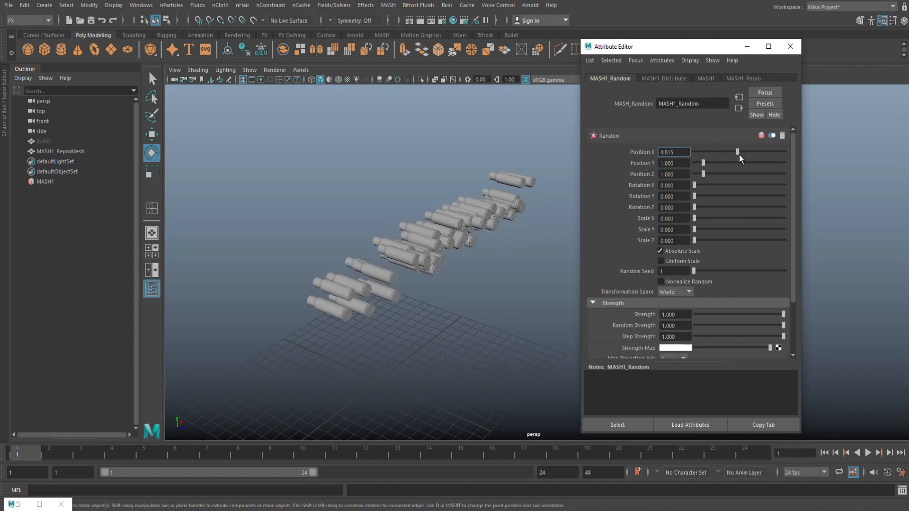
pyautogui.moveTo(737, 152); pyautogui.dragTo(785, 151)
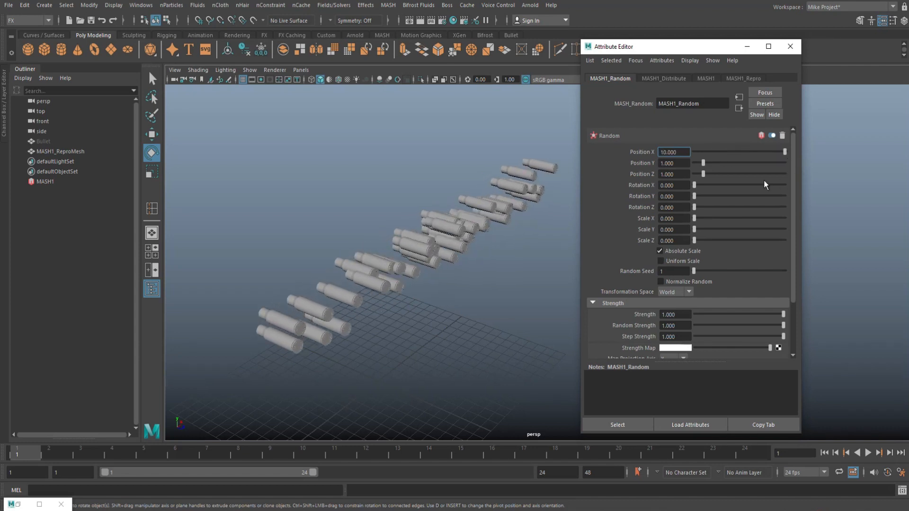
pyautogui.moveTo(701, 174); pyautogui.dragTo(705, 174)
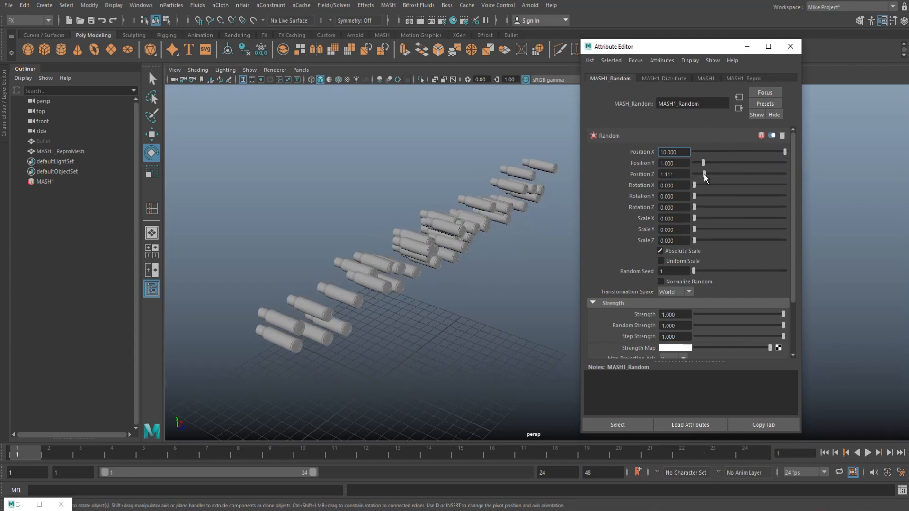
pyautogui.moveTo(704, 173); pyautogui.dragTo(785, 174)
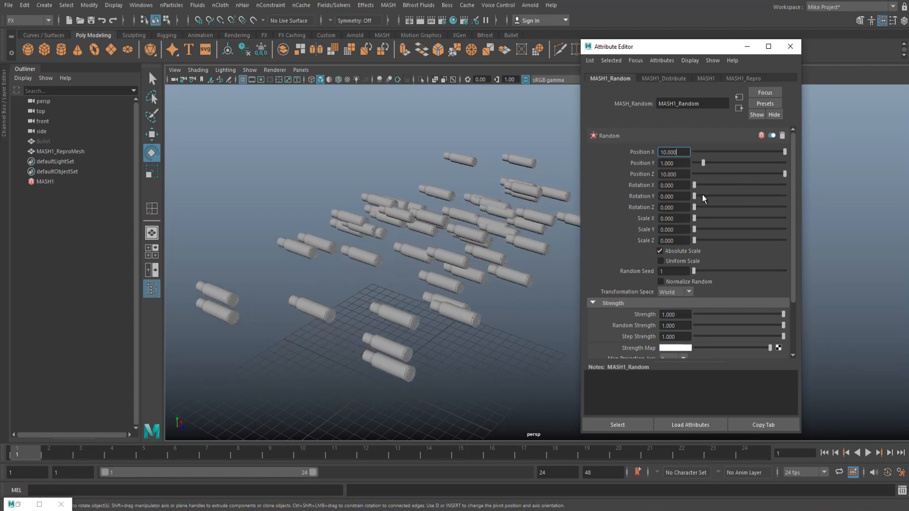
pyautogui.moveTo(694, 185); pyautogui.dragTo(720, 191)
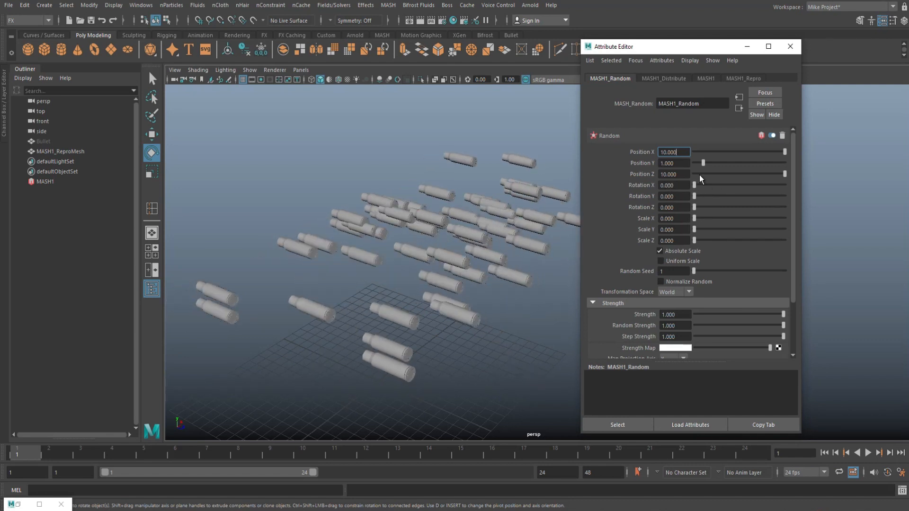
pyautogui.moveTo(694, 163); pyautogui.dragTo(744, 163)
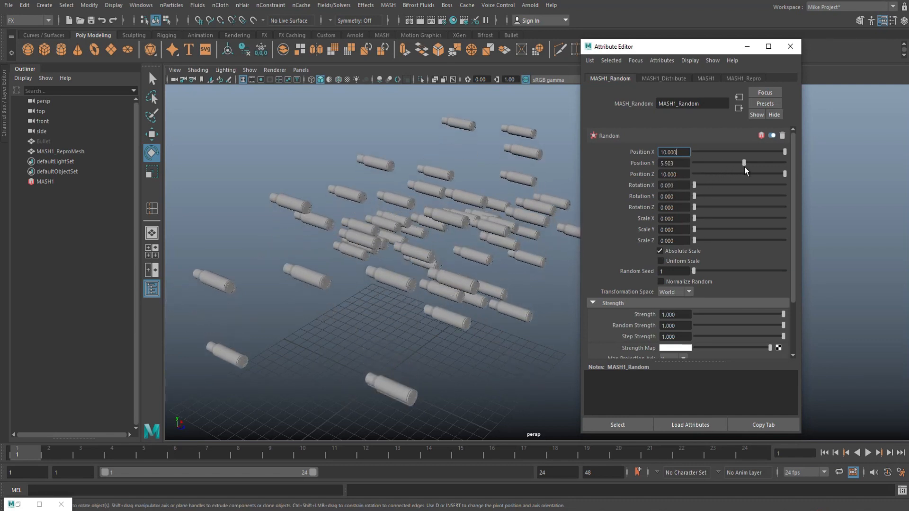
pyautogui.moveTo(744, 163); pyautogui.dragTo(753, 163)
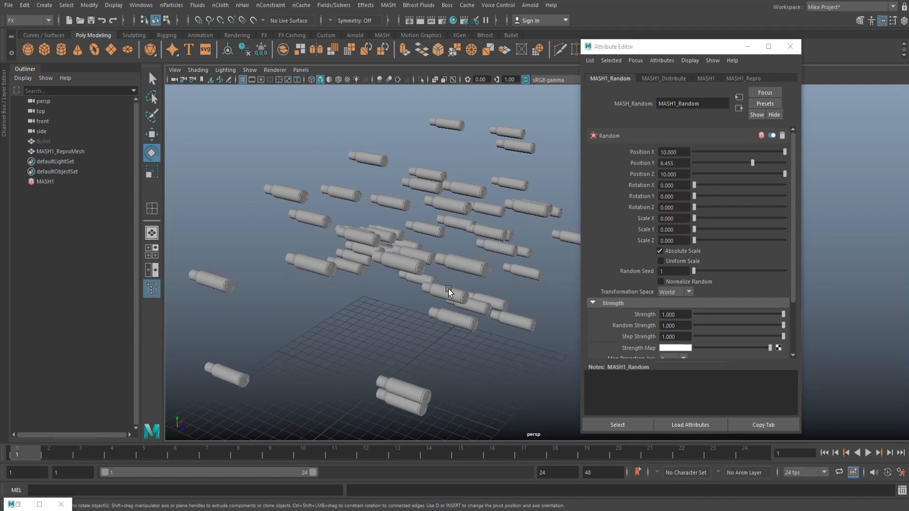
# Set the Random node's Rotation X, Y and Z to about 19, 42 and 38
pyautogui.click(673, 151)
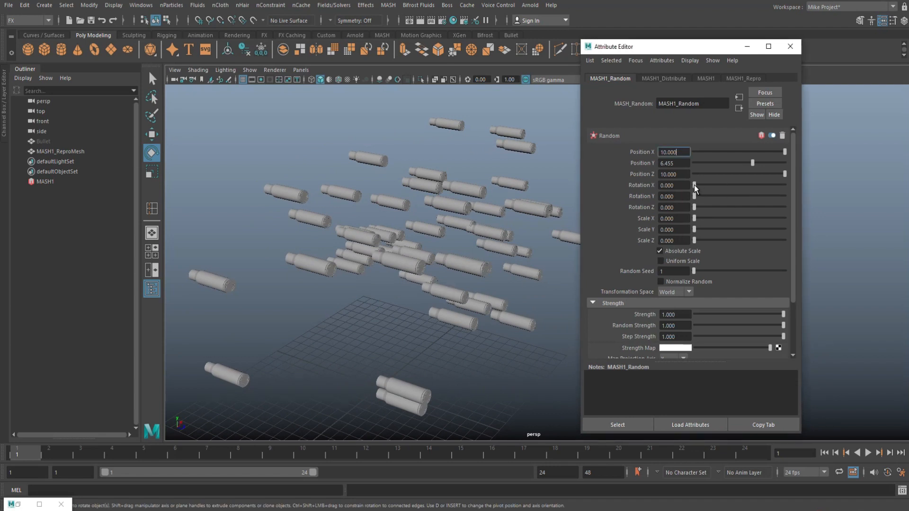
pyautogui.moveTo(694, 185); pyautogui.dragTo(706, 185)
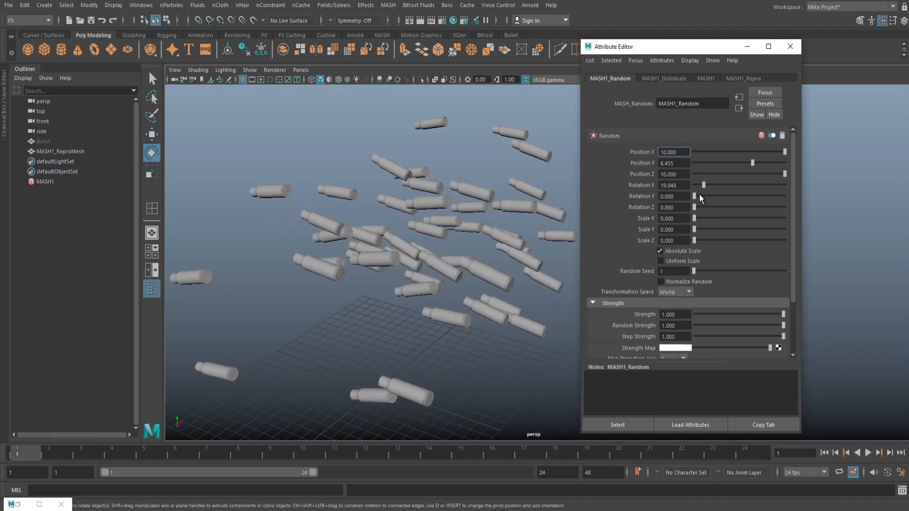
pyautogui.moveTo(693, 196); pyautogui.dragTo(714, 196)
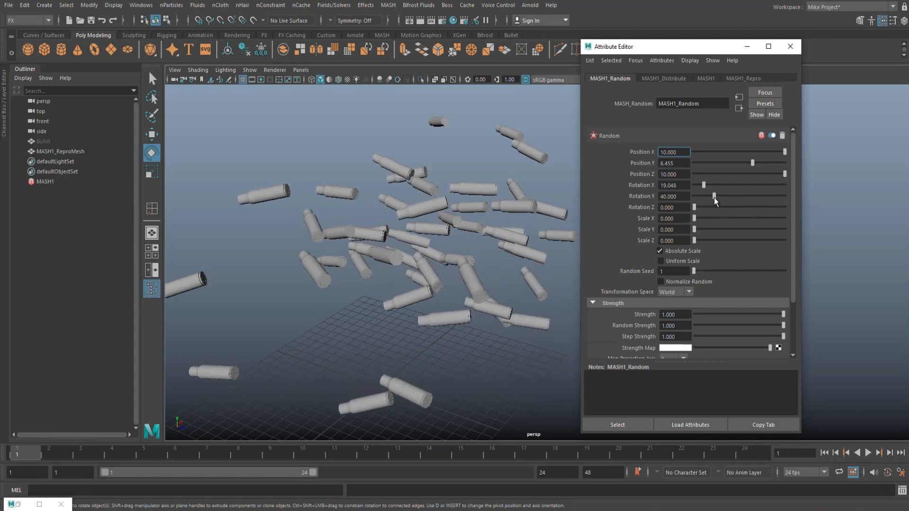
pyautogui.moveTo(713, 207); pyautogui.dragTo(708, 207)
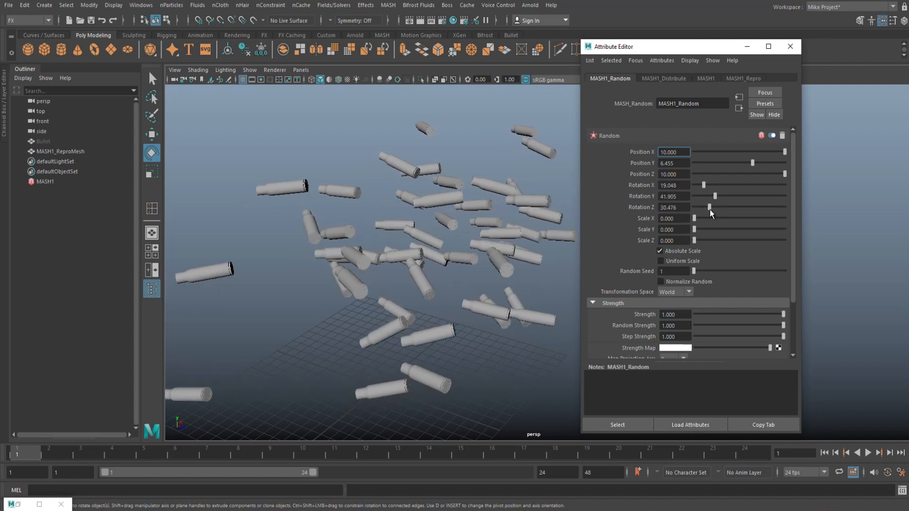
pyautogui.moveTo(707, 206); pyautogui.dragTo(714, 207)
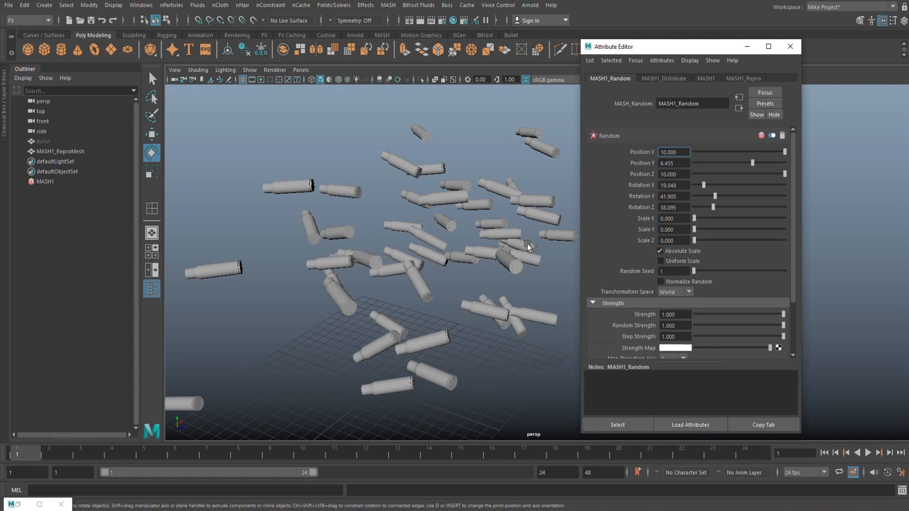
pyautogui.moveTo(736, 248)
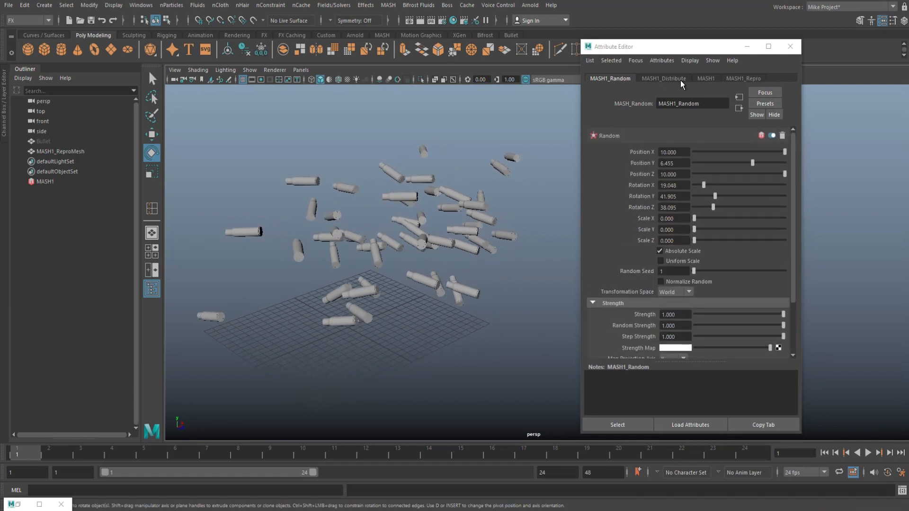
# Confirm the 50-point distribution, then show MASH1's Add Node panel
pyautogui.click(663, 78)
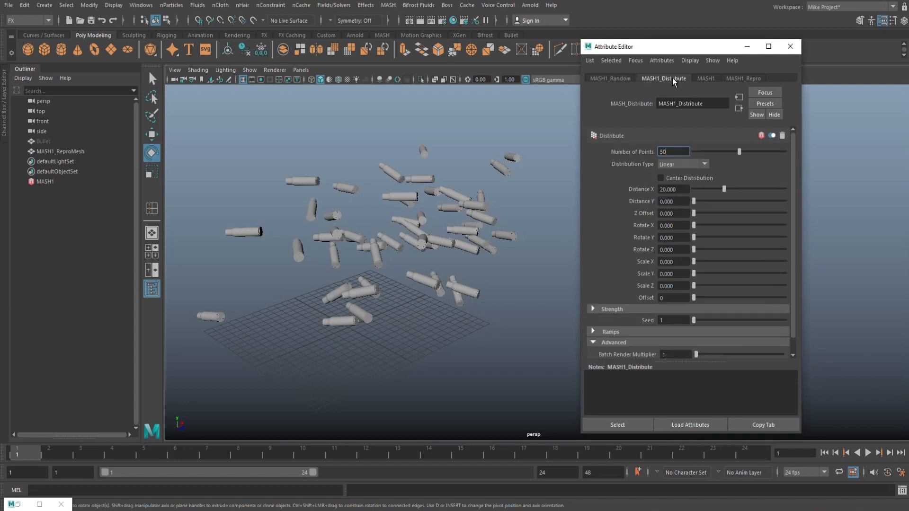
pyautogui.moveTo(720, 206)
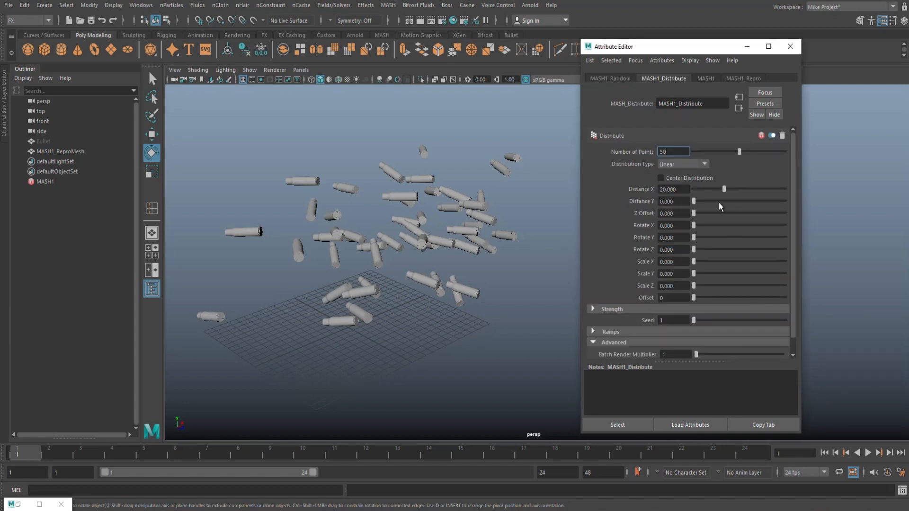
pyautogui.click(705, 78)
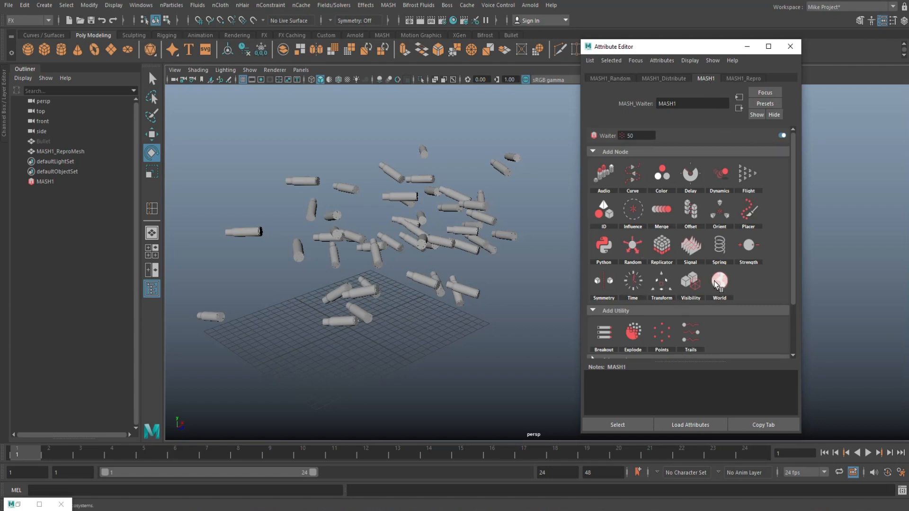
pyautogui.moveTo(718, 173)
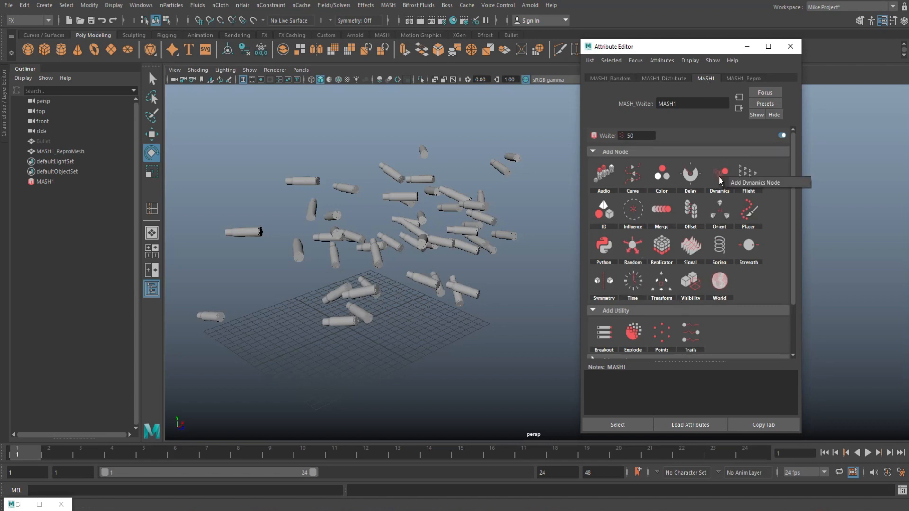
pyautogui.moveTo(767, 186)
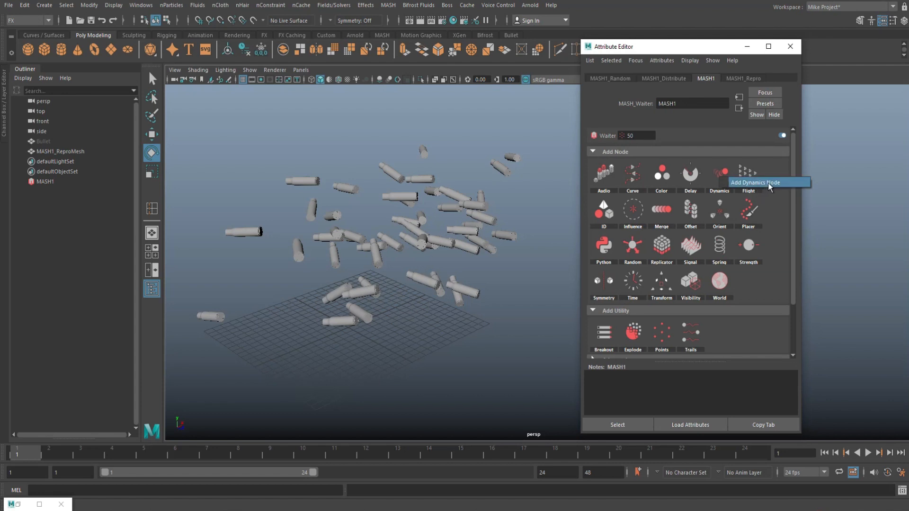
# Add a Dynamics node to the network with Box collision shapes
pyautogui.click(718, 174)
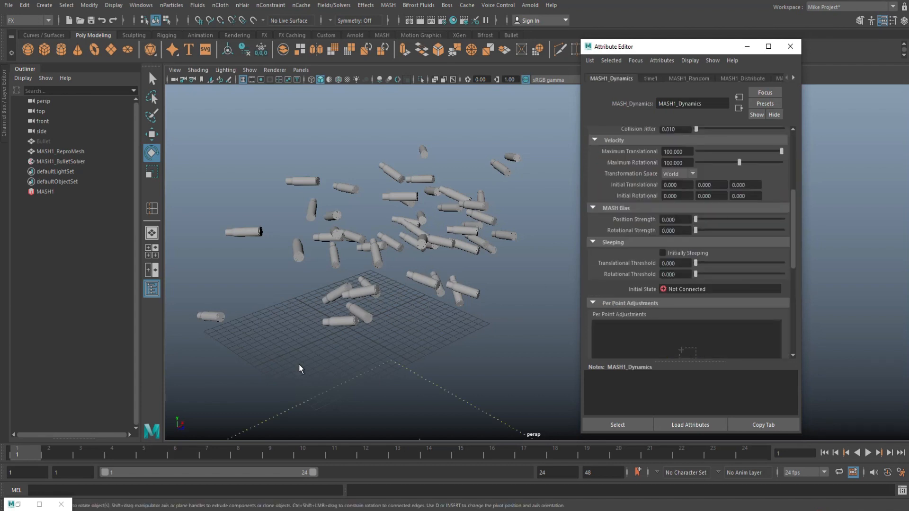
pyautogui.moveTo(299, 369); pyautogui.dragTo(390, 379)
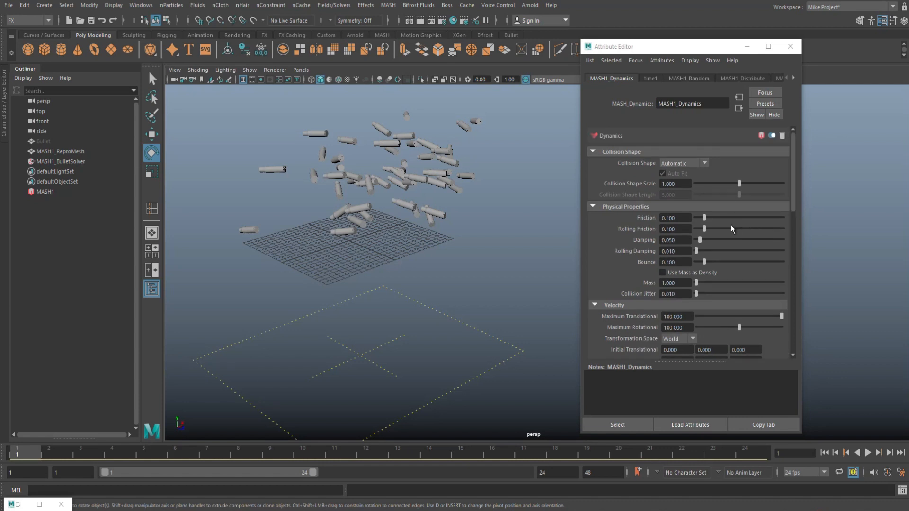
pyautogui.moveTo(562, 153)
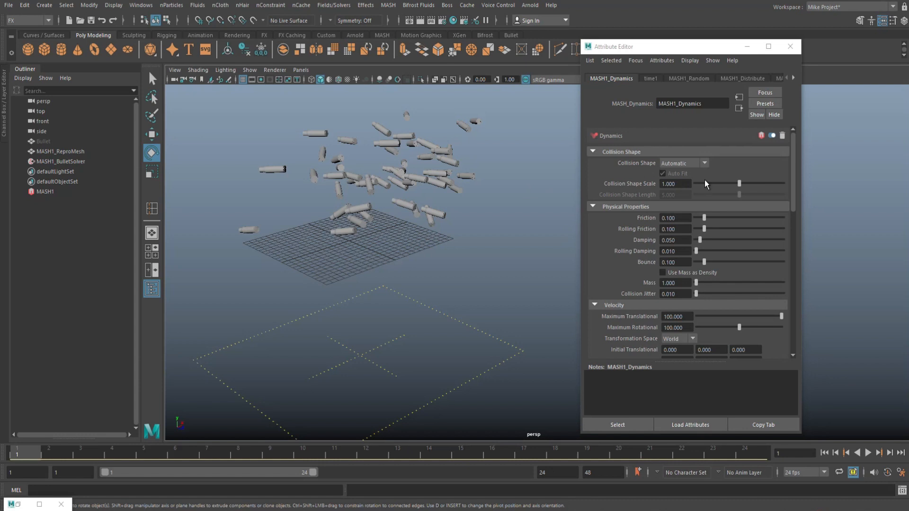
pyautogui.click(703, 163)
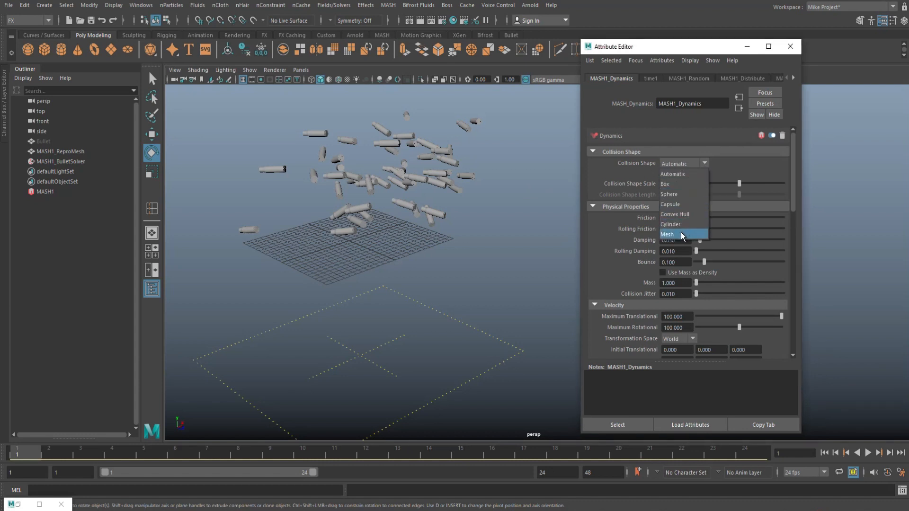
pyautogui.moveTo(679, 186)
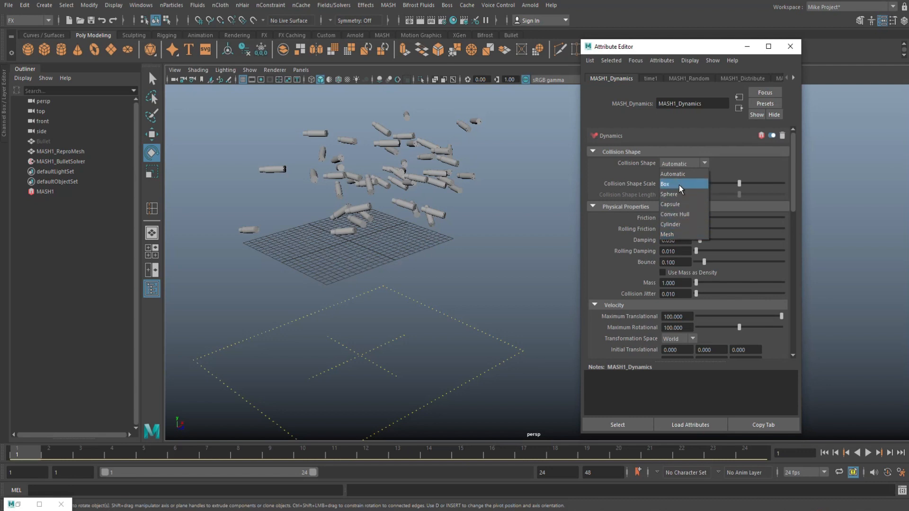
pyautogui.click(667, 184)
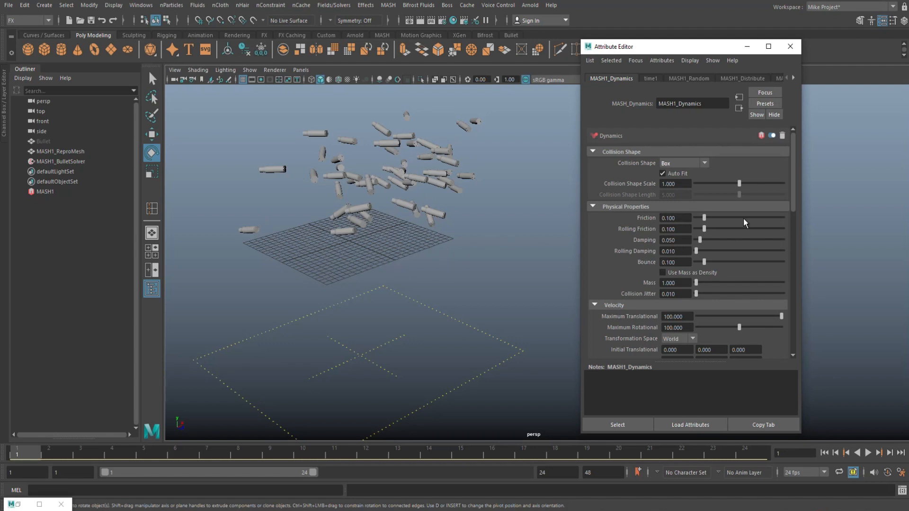
pyautogui.moveTo(689, 170)
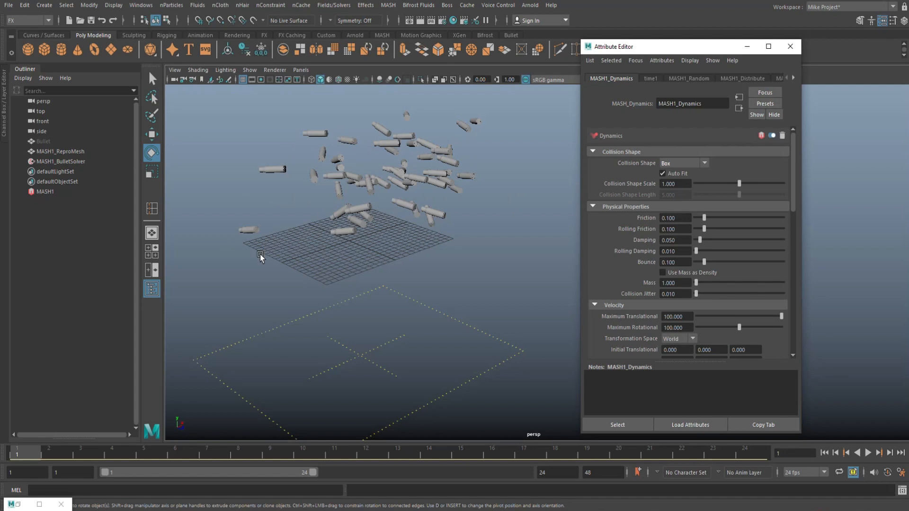
pyautogui.moveTo(430, 245)
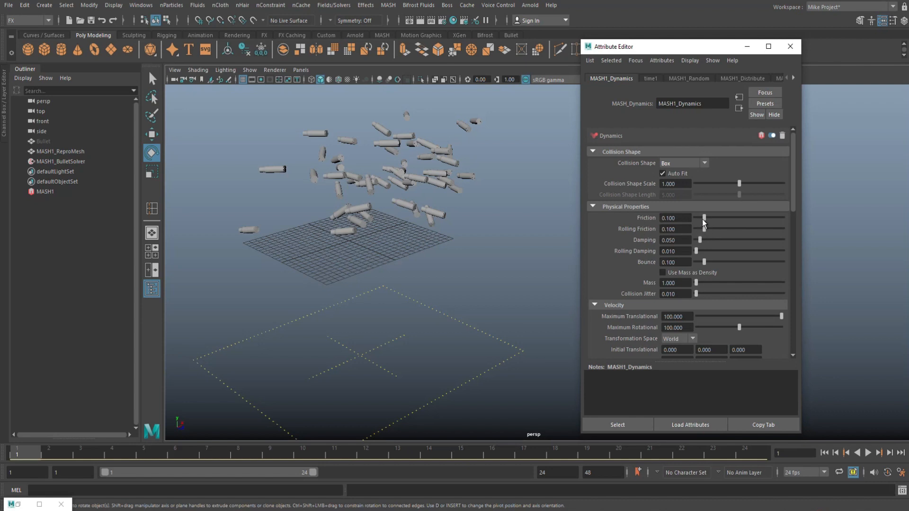
# Set Dynamics friction to about 0.273 and rolling friction to about 0.213
pyautogui.moveTo(702, 217); pyautogui.dragTo(720, 217)
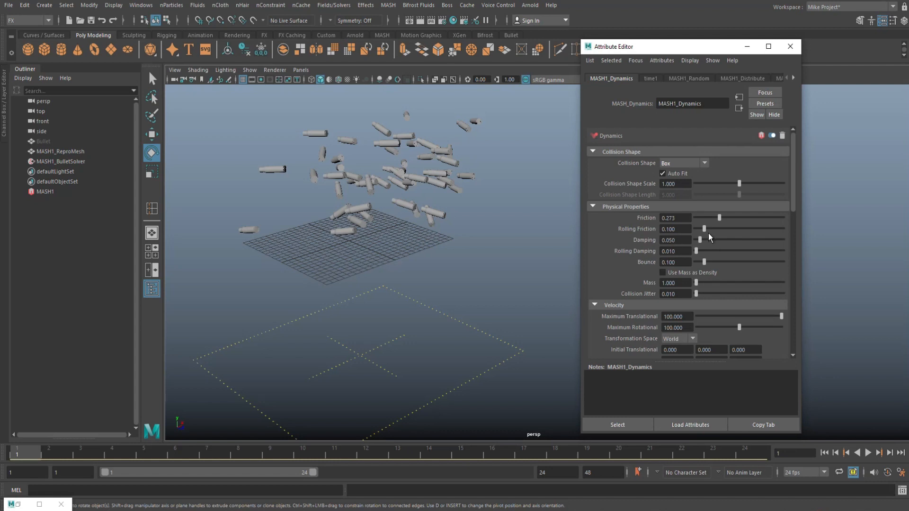
pyautogui.moveTo(702, 228); pyautogui.dragTo(709, 228)
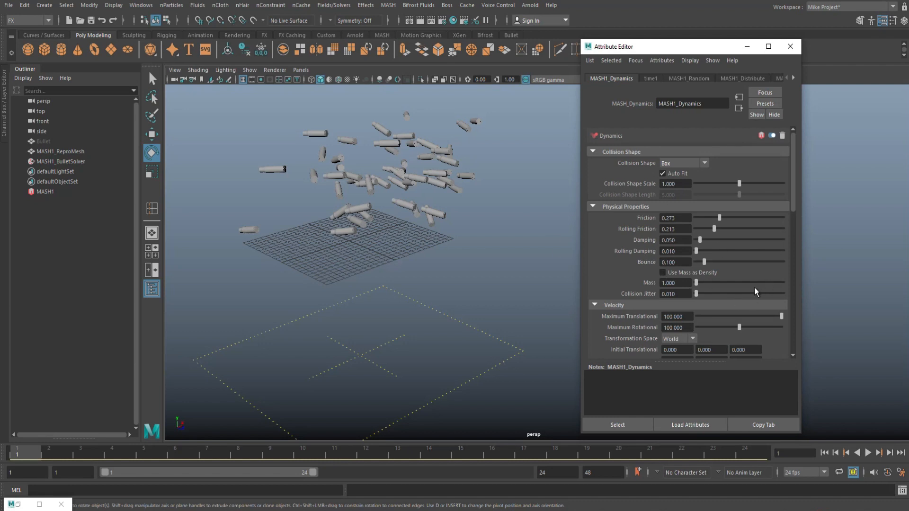
pyautogui.moveTo(682, 292)
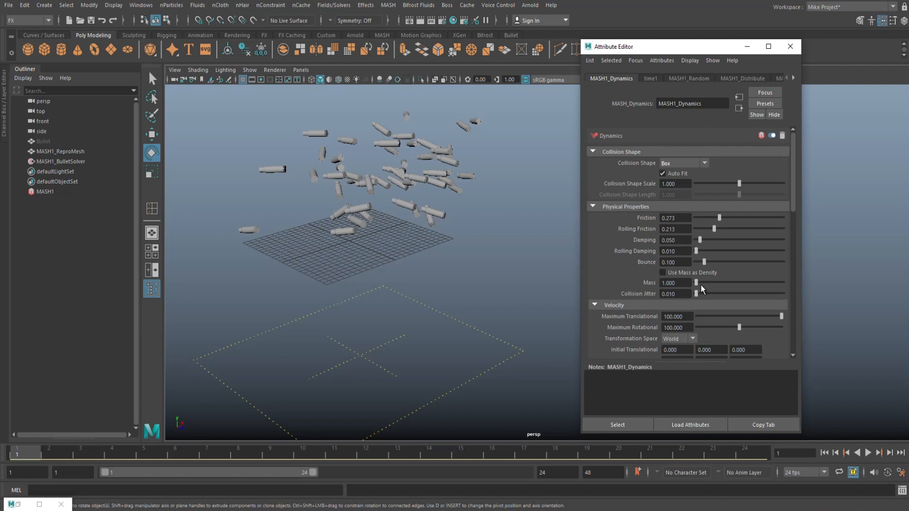
pyautogui.moveTo(728, 297)
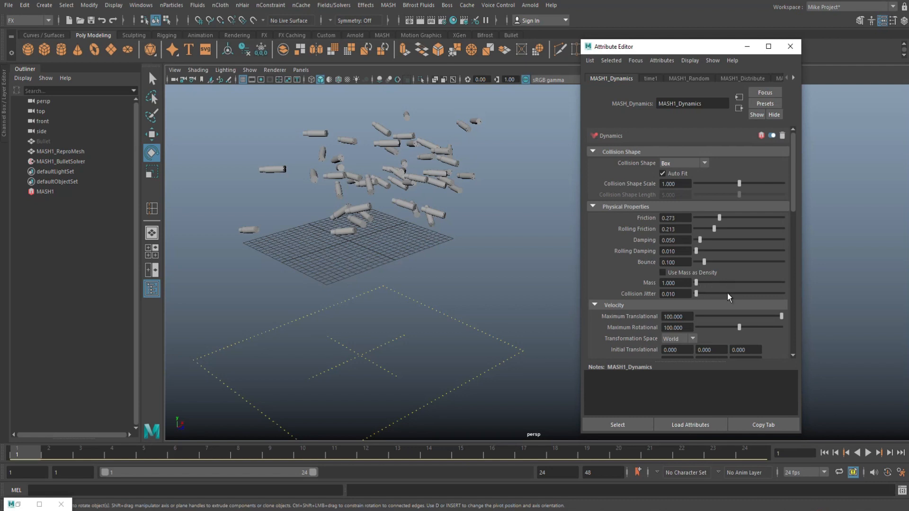
pyautogui.moveTo(703, 288)
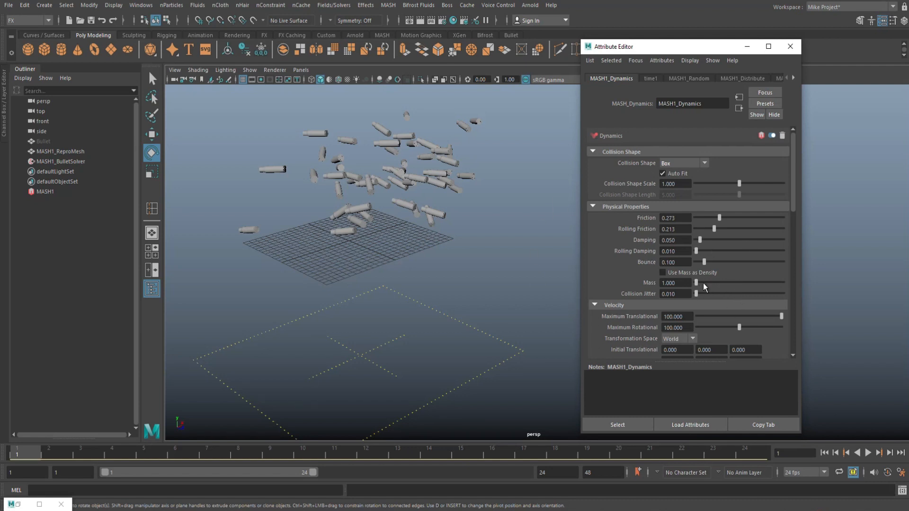
pyautogui.moveTo(725, 306)
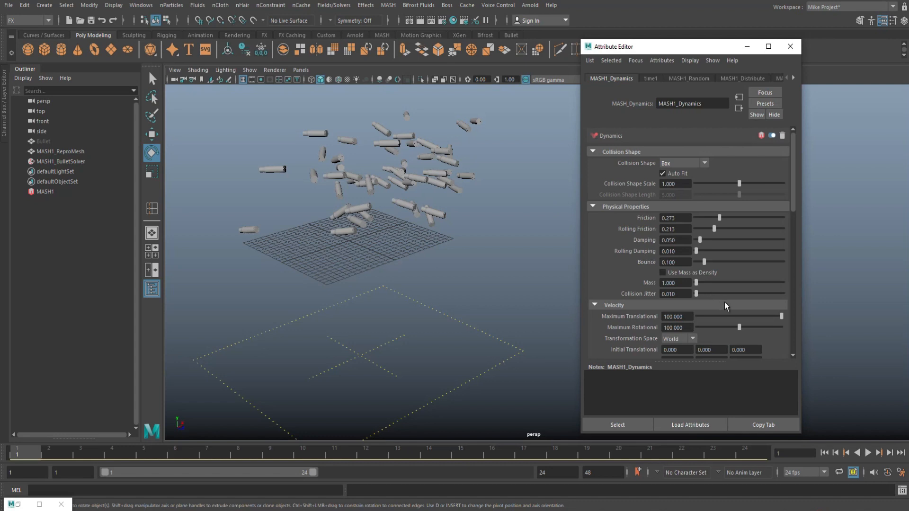
pyautogui.scroll(-3)
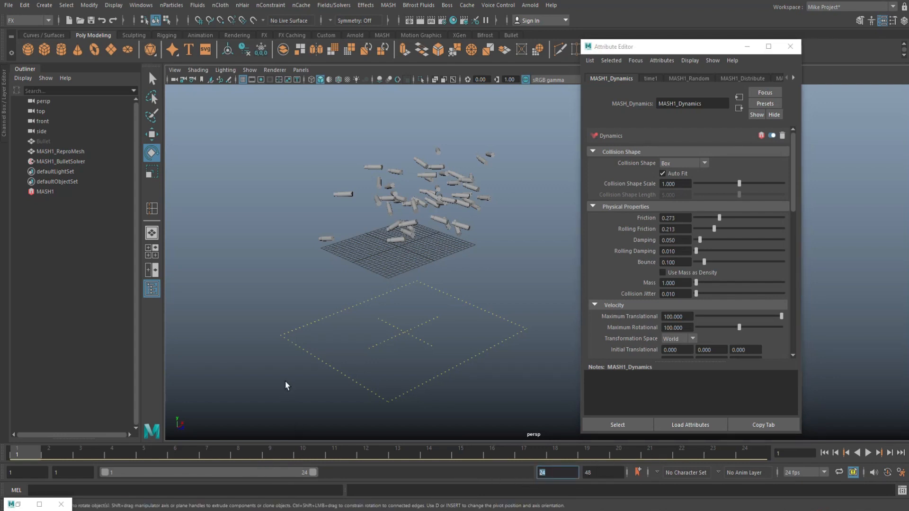
pyautogui.moveTo(327, 356)
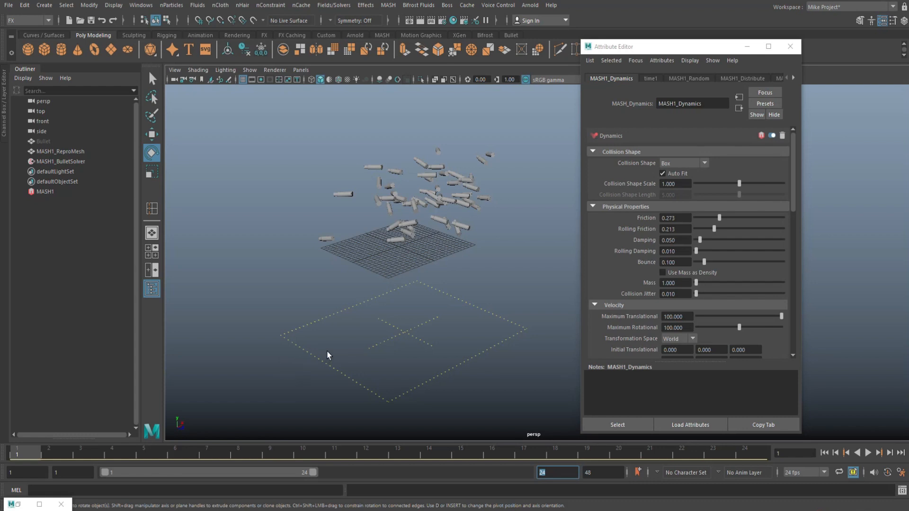
# Extend the animation range to frame 5000 and save playback preferences as Play every frame
pyautogui.write('5000')
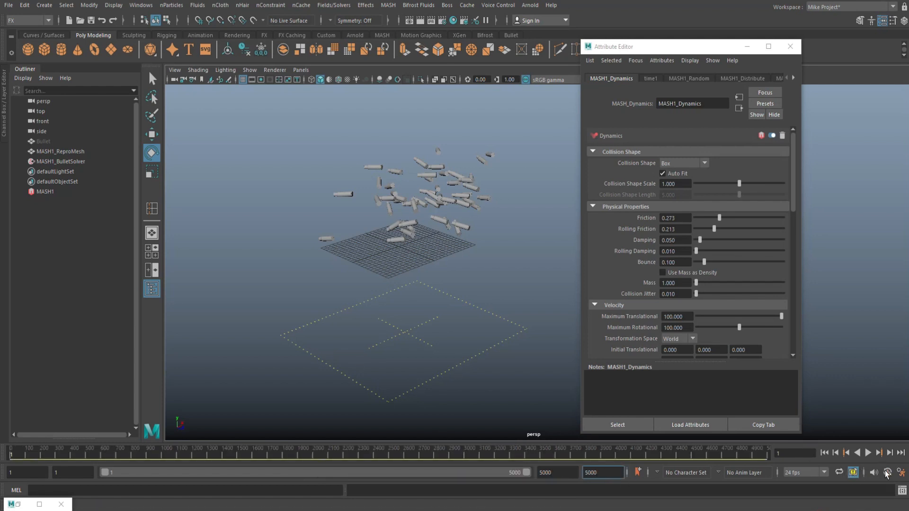
pyautogui.click(905, 472)
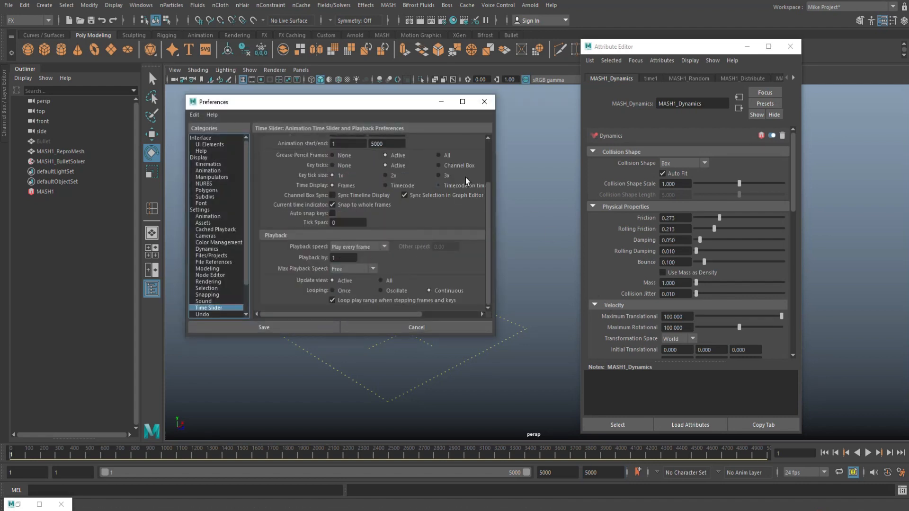
pyautogui.click(264, 327)
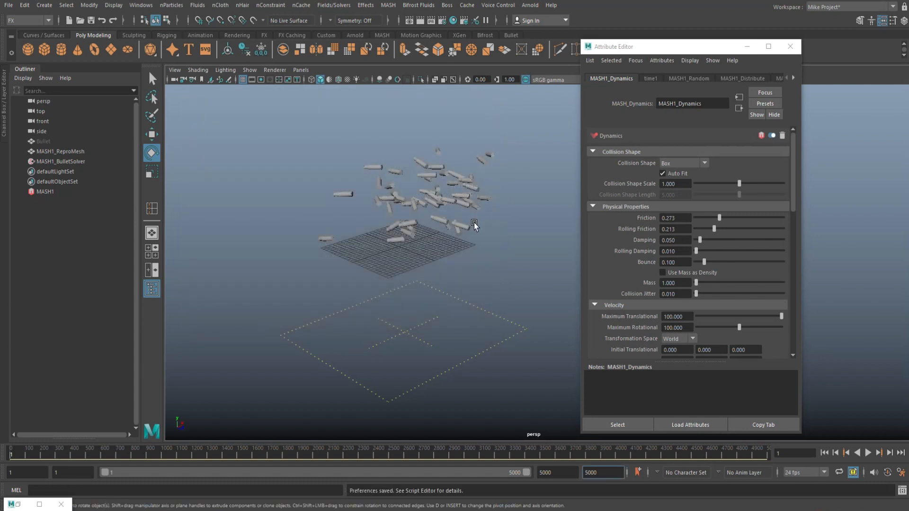
pyautogui.moveTo(755, 181)
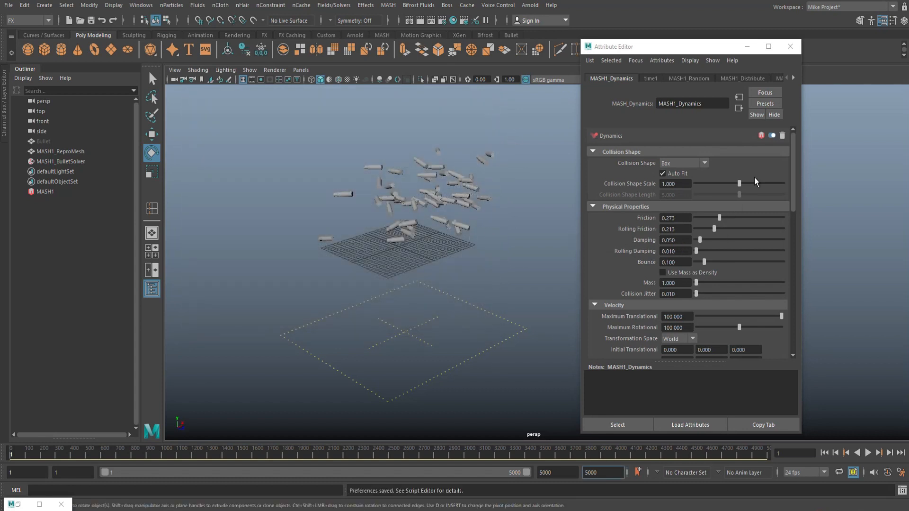
# Set MASH1_Distribute's Distribution Type to Mesh, keeping the Scatter method
pyautogui.click(688, 78)
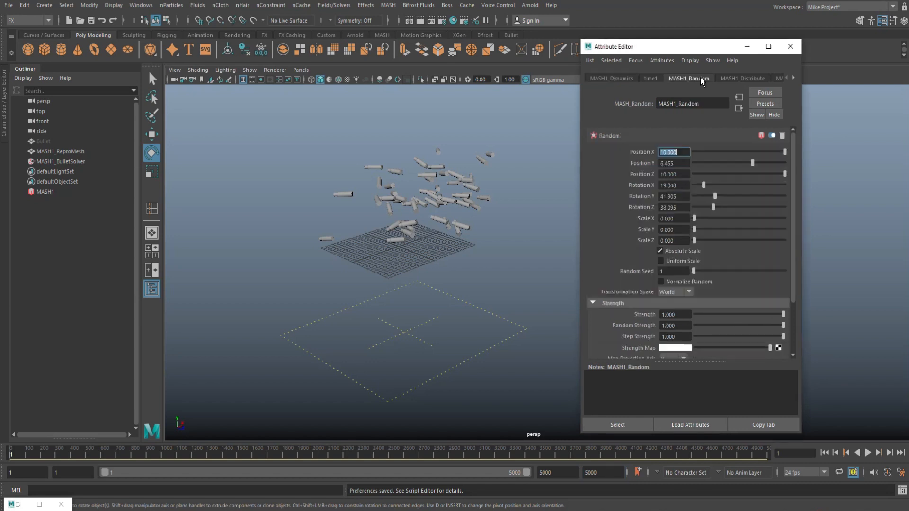
pyautogui.moveTo(733, 222)
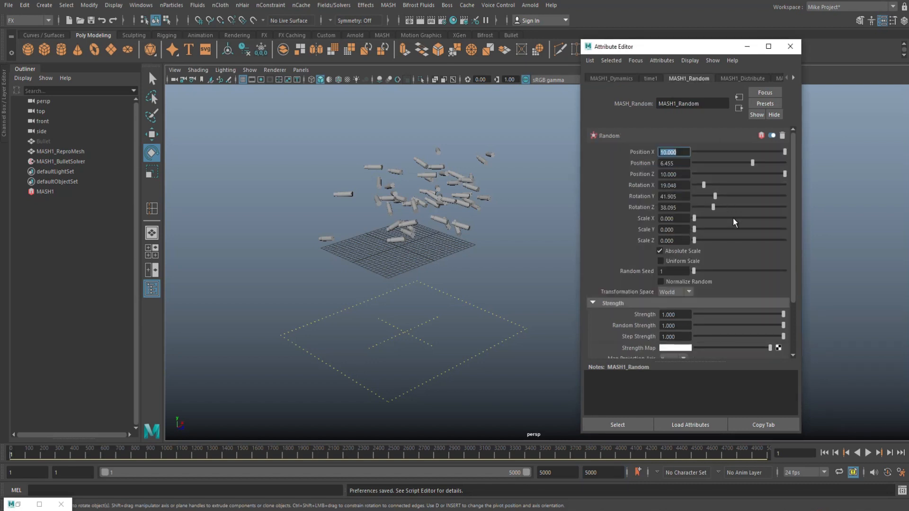
pyautogui.click(743, 78)
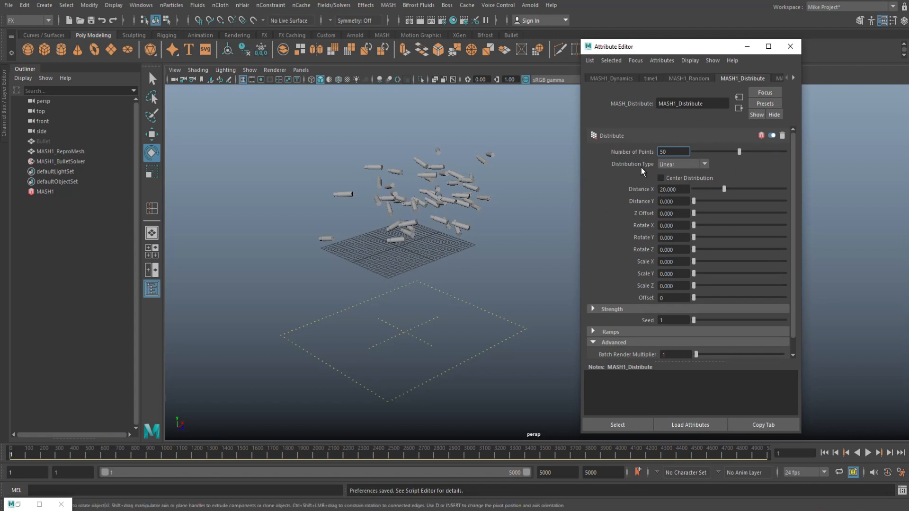
pyautogui.click(702, 164)
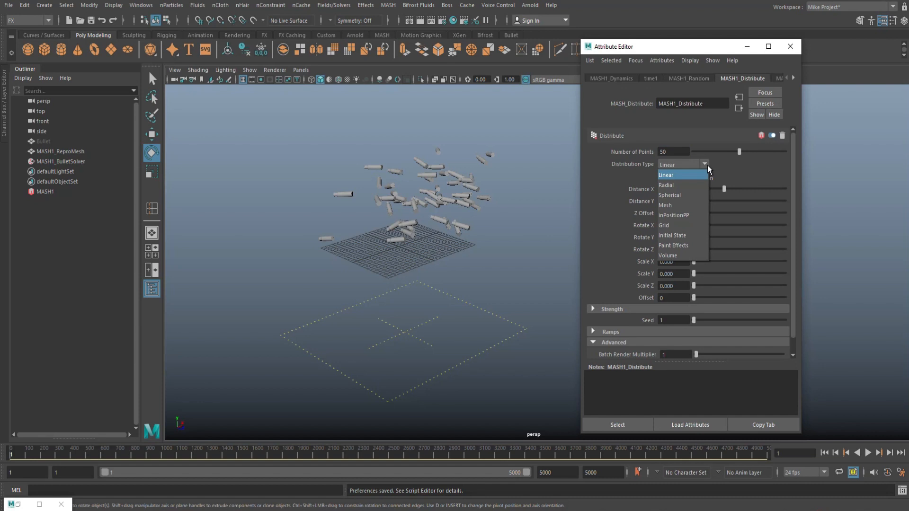
pyautogui.click(665, 205)
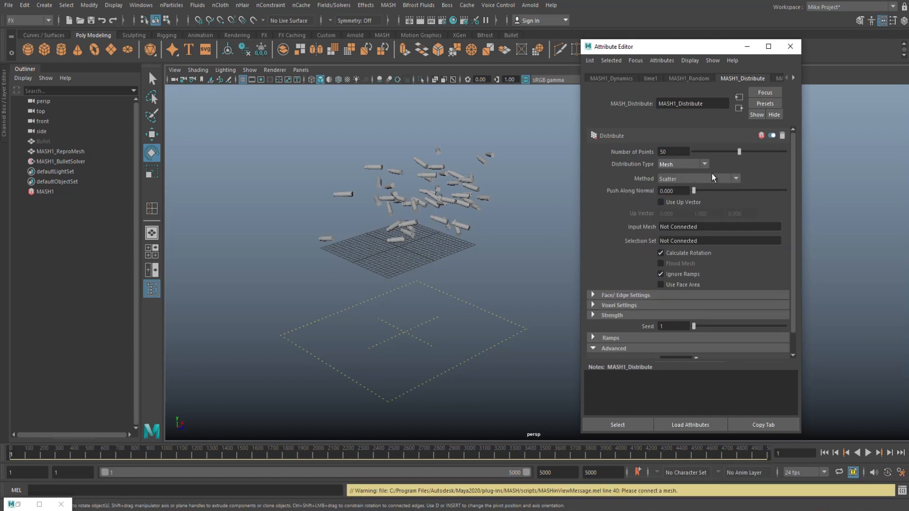
pyautogui.click(735, 178)
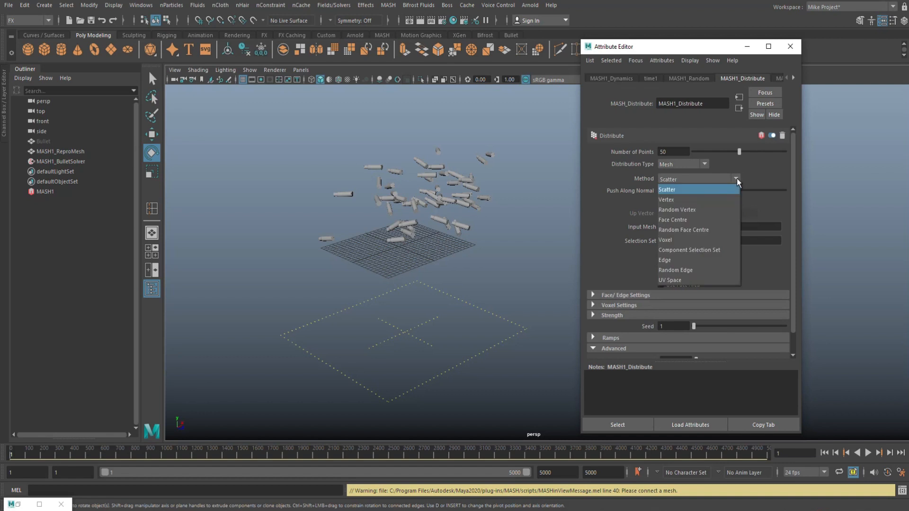
pyautogui.click(790, 46)
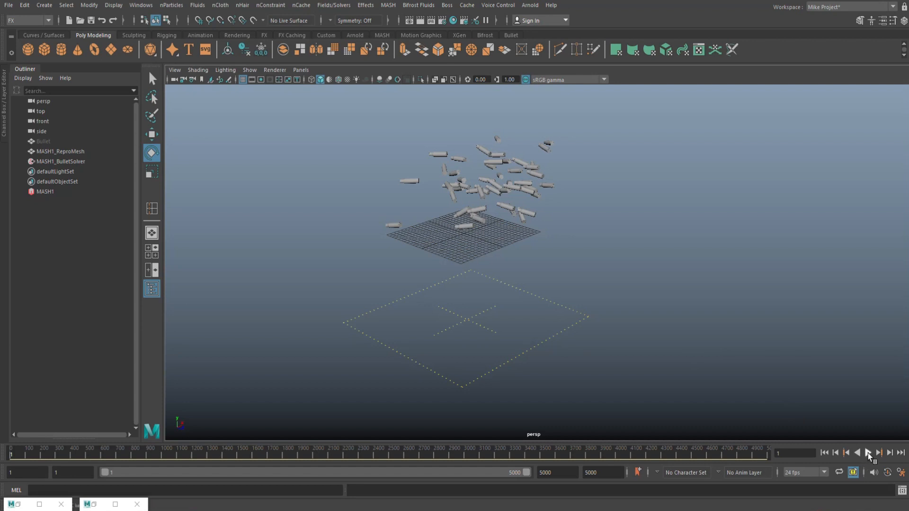
# Play the simulation to watch the casings fall through the grid, then stop playback
pyautogui.click(867, 453)
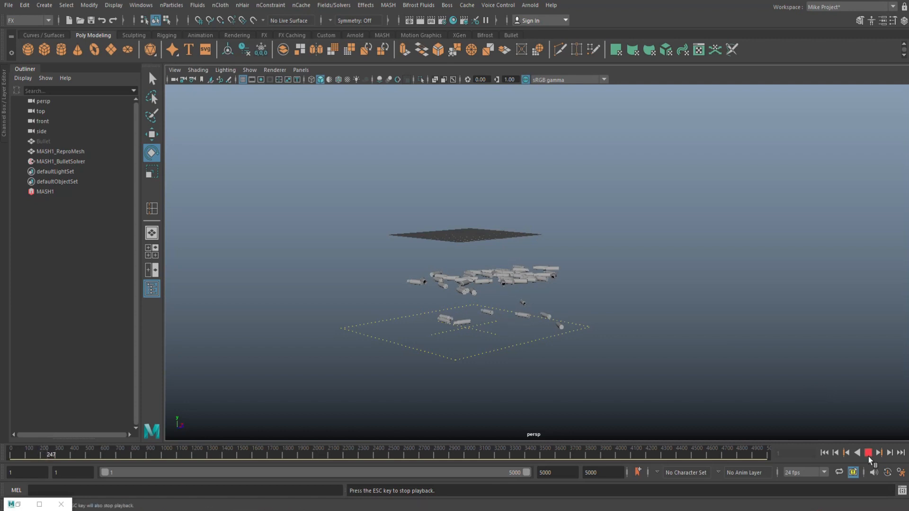
pyautogui.click(867, 453)
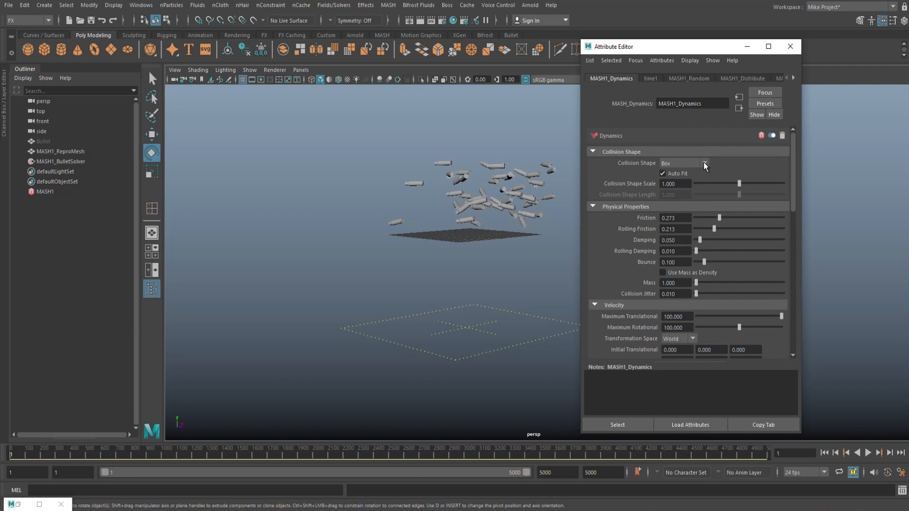
# Set MASH1_Dynamics Collision Shape to Mesh and close the Attribute Editor
pyautogui.click(705, 163)
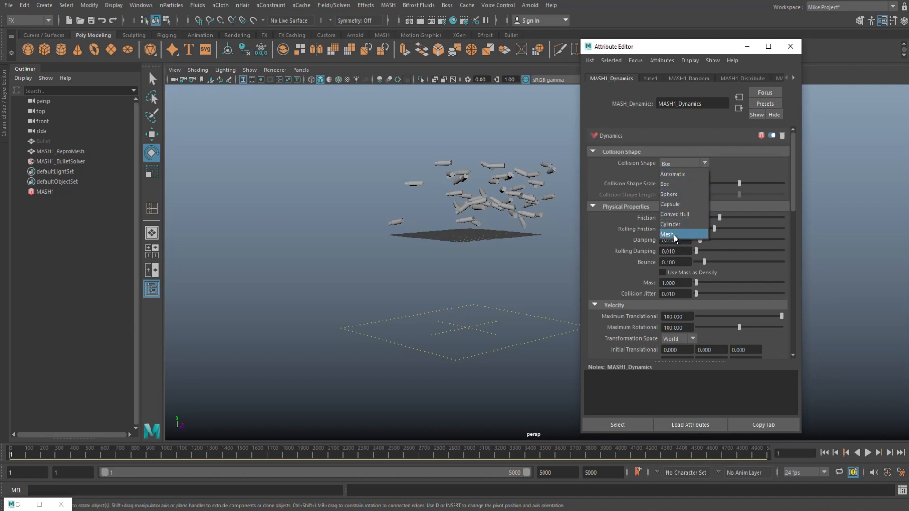
pyautogui.click(672, 235)
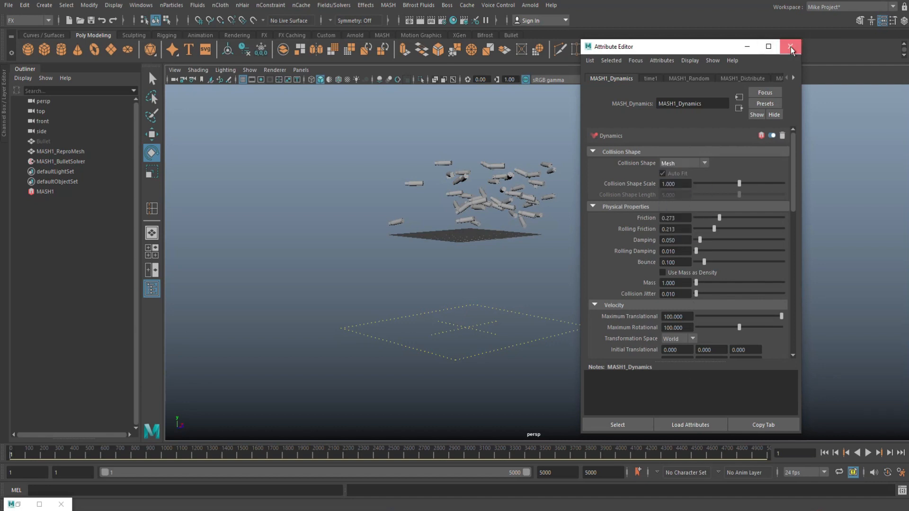
pyautogui.click(790, 46)
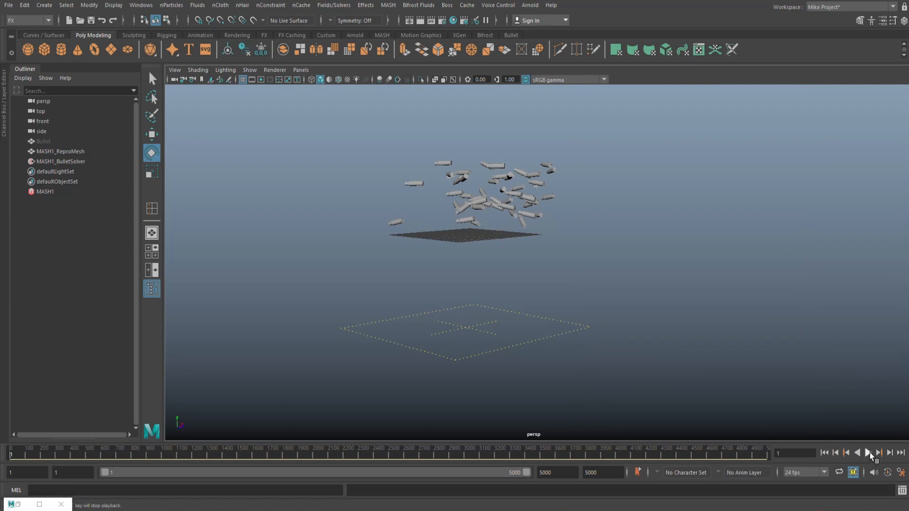
# Replay the mesh-collision simulation and stop at frame 399 once the casings settle
pyautogui.click(867, 453)
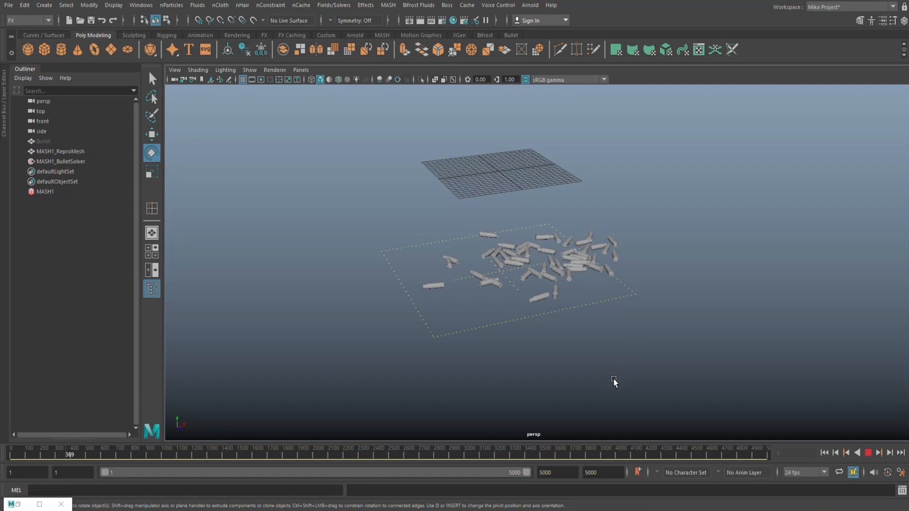
pyautogui.click(868, 454)
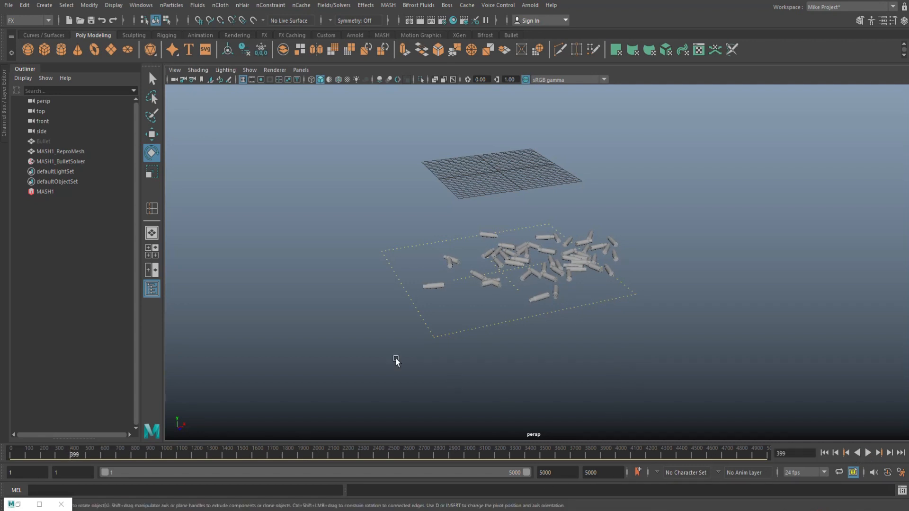
# Delete MASH1_BulletSolver and the MASH1 network, then select MASH1_ReproMesh
pyautogui.click(59, 152)
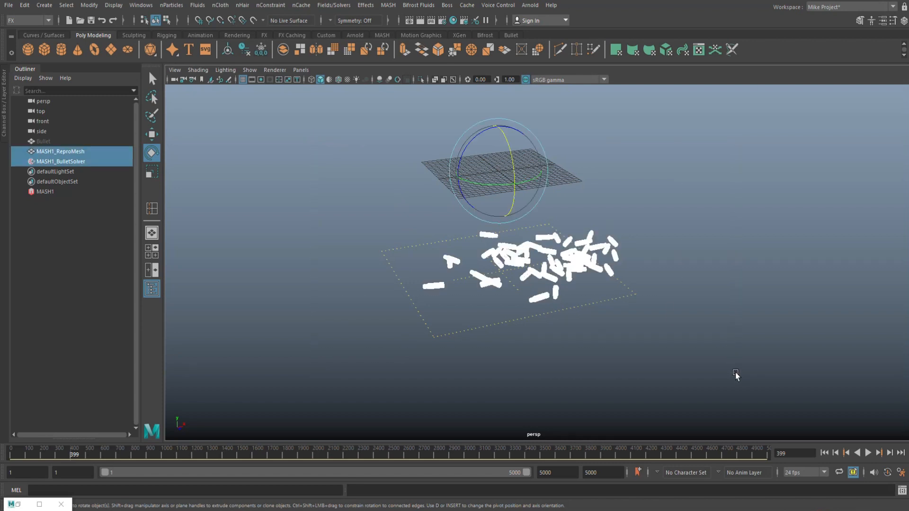
pyautogui.click(24, 5)
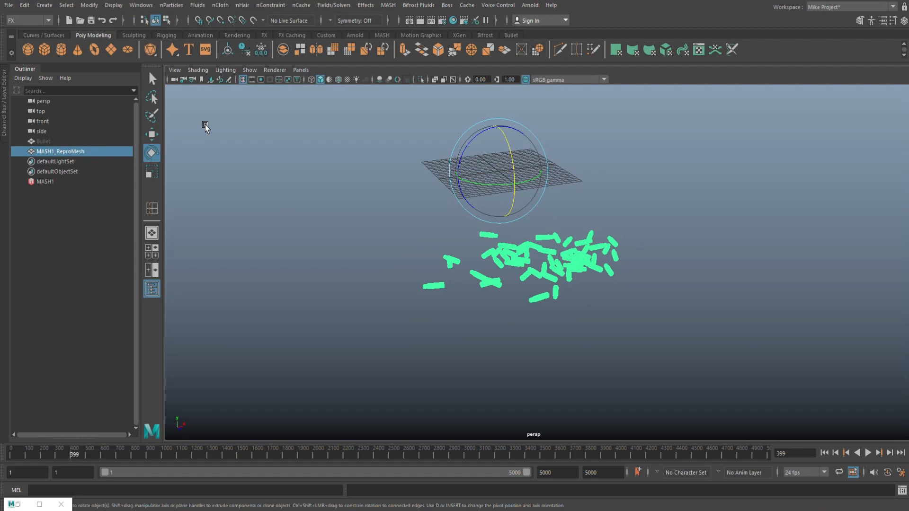
pyautogui.click(44, 182)
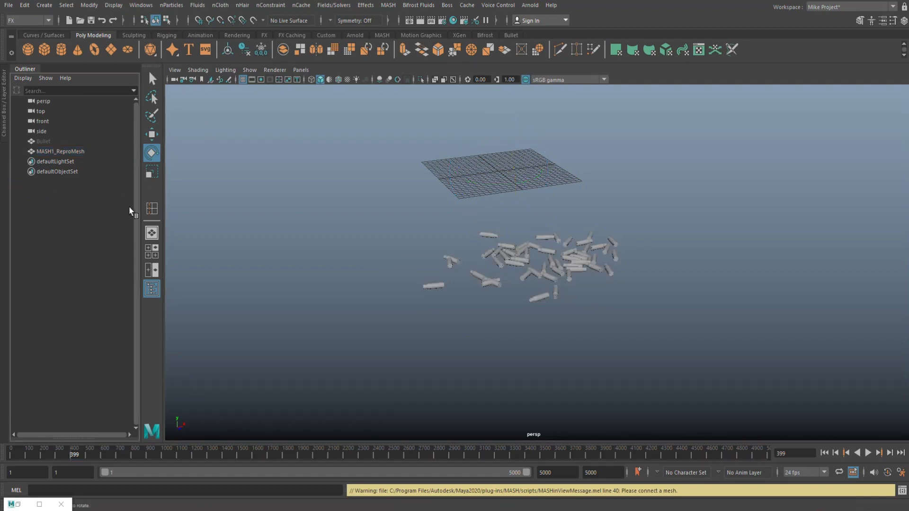
pyautogui.click(60, 151)
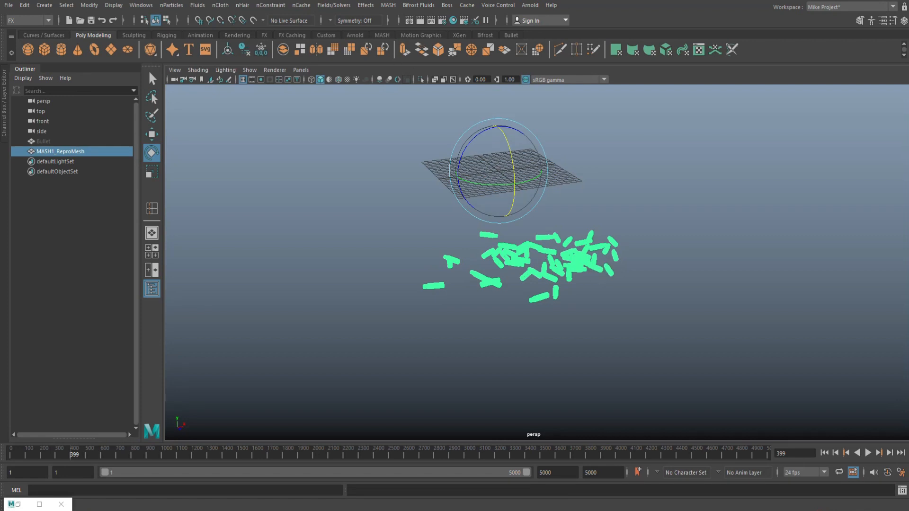
pyautogui.click(28, 21)
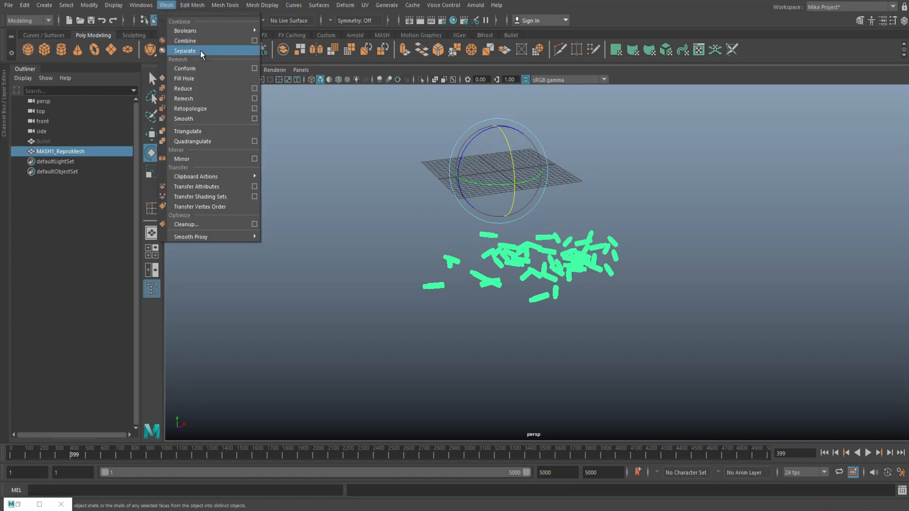
# Separate the repro mesh into individual casings and drag one casing aside with Move
pyautogui.click(184, 51)
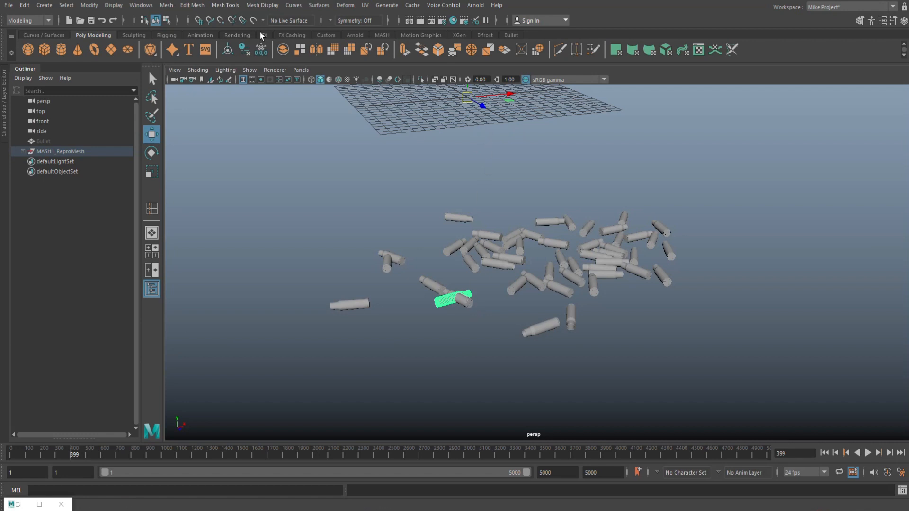
pyautogui.click(151, 135)
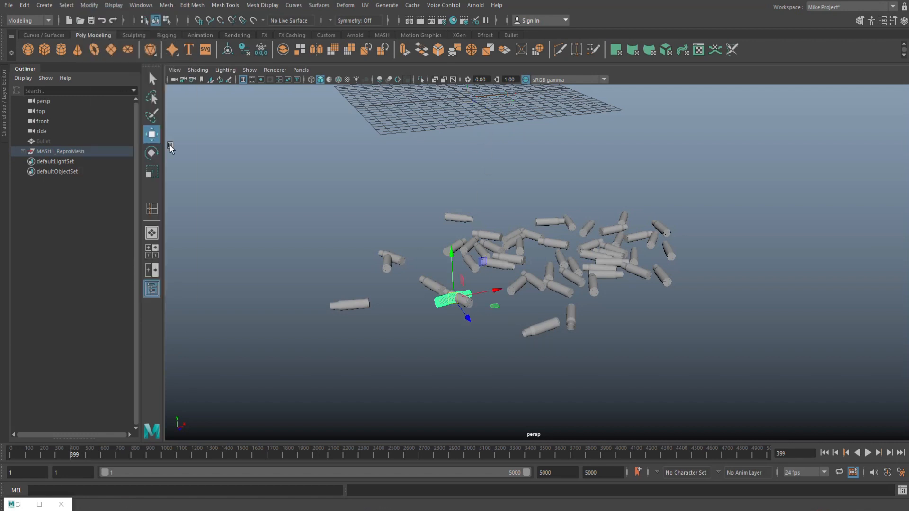
pyautogui.moveTo(451, 299); pyautogui.dragTo(478, 339)
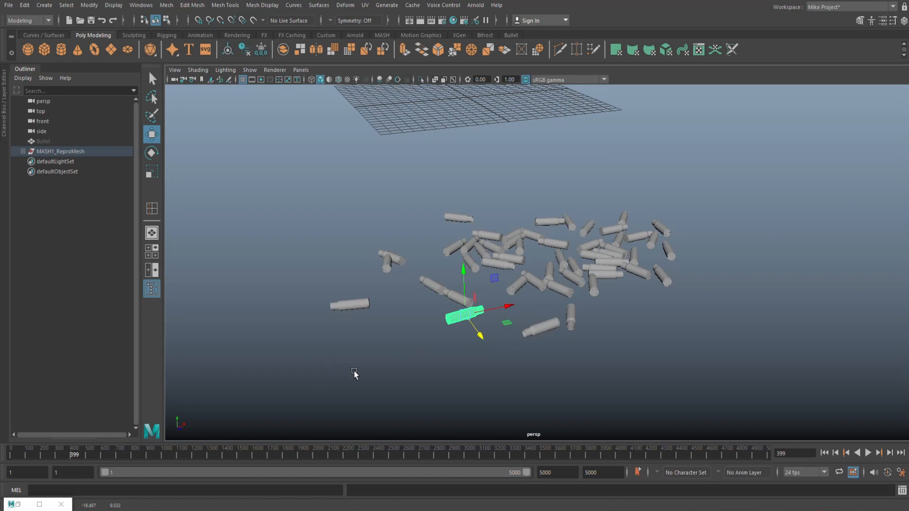
pyautogui.moveTo(687, 290)
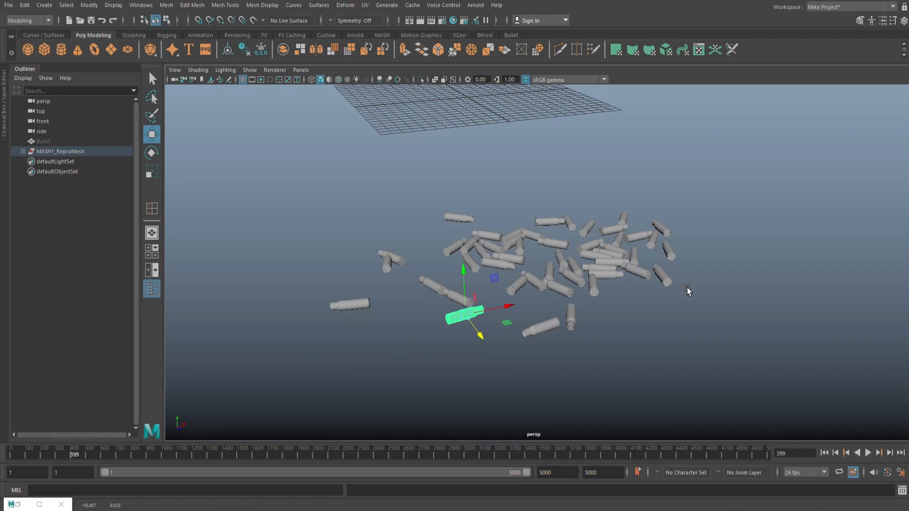